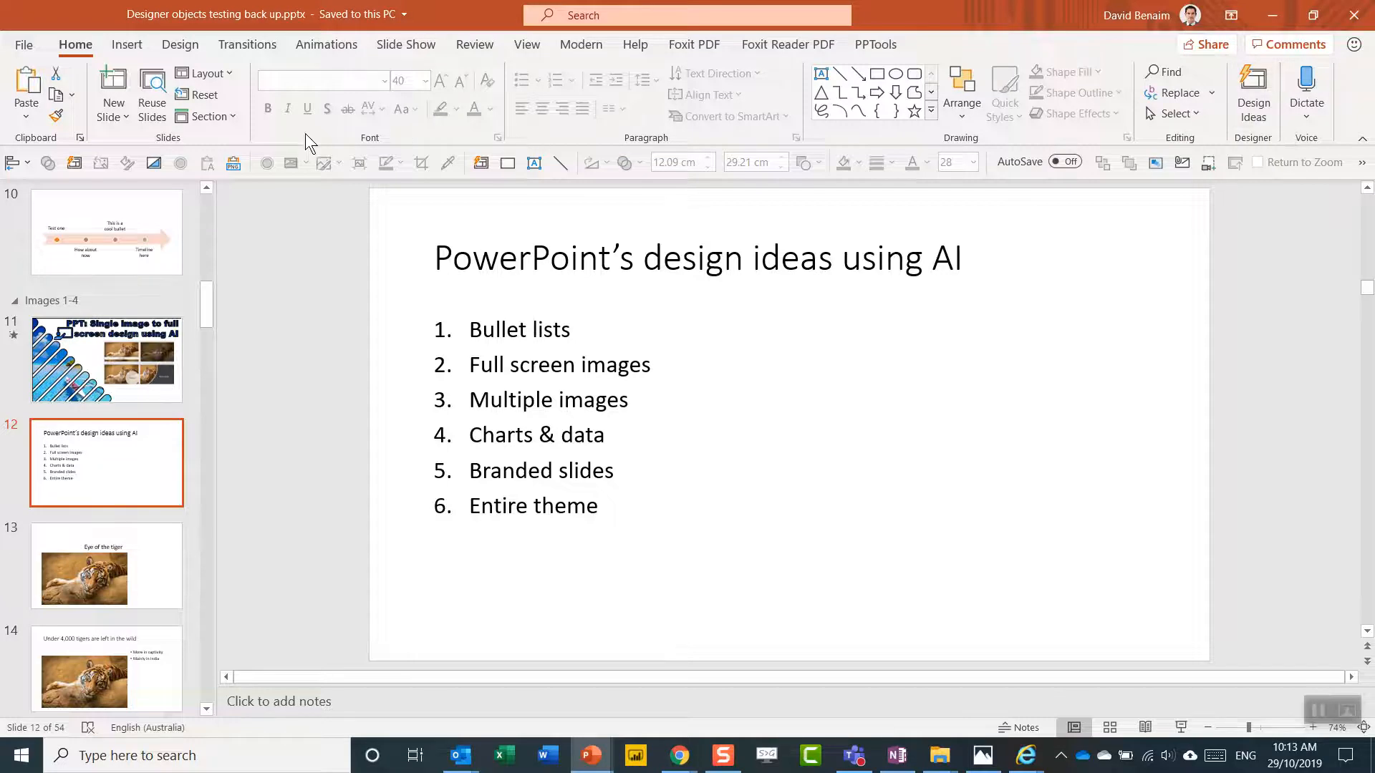
- Show the Design ribbon with theme and slide-design options for slide 12
left_click(180, 44)
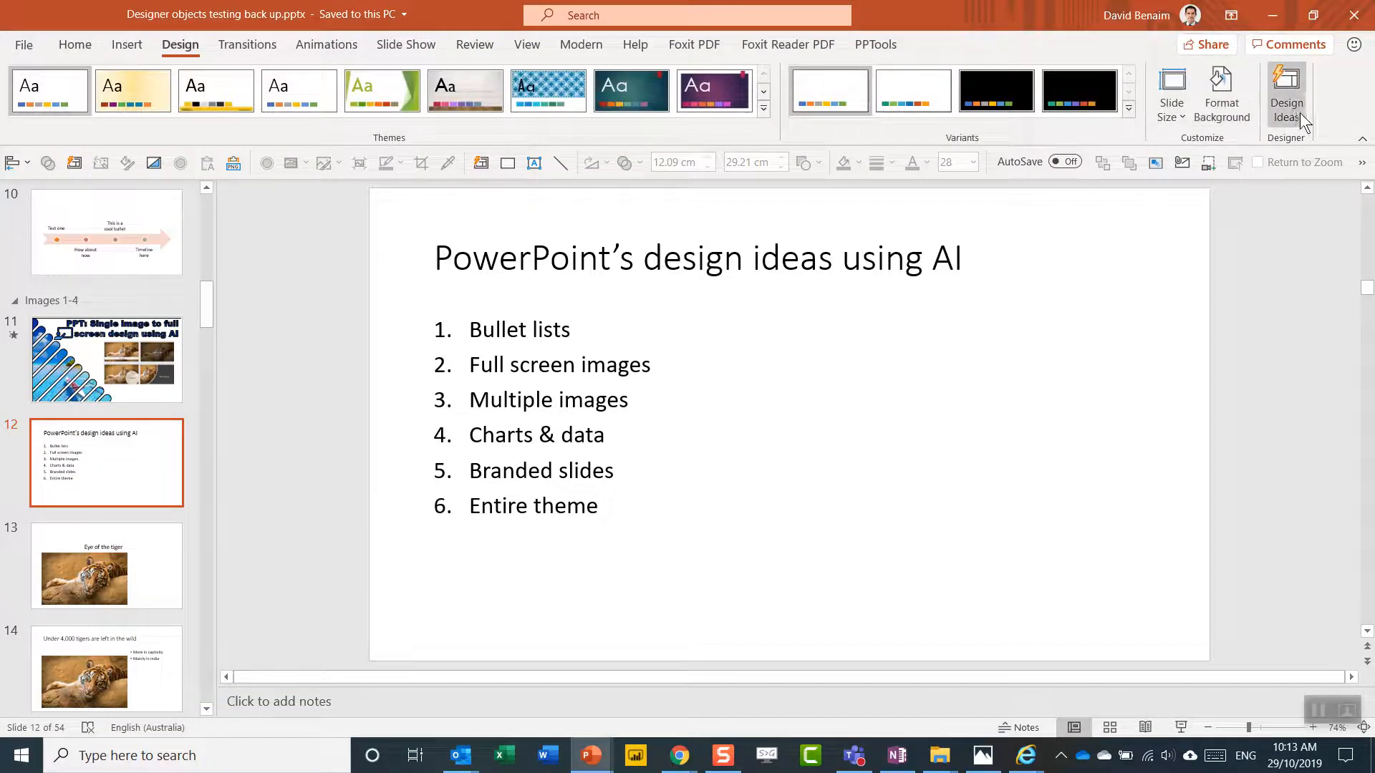
mouse_move(1286, 95)
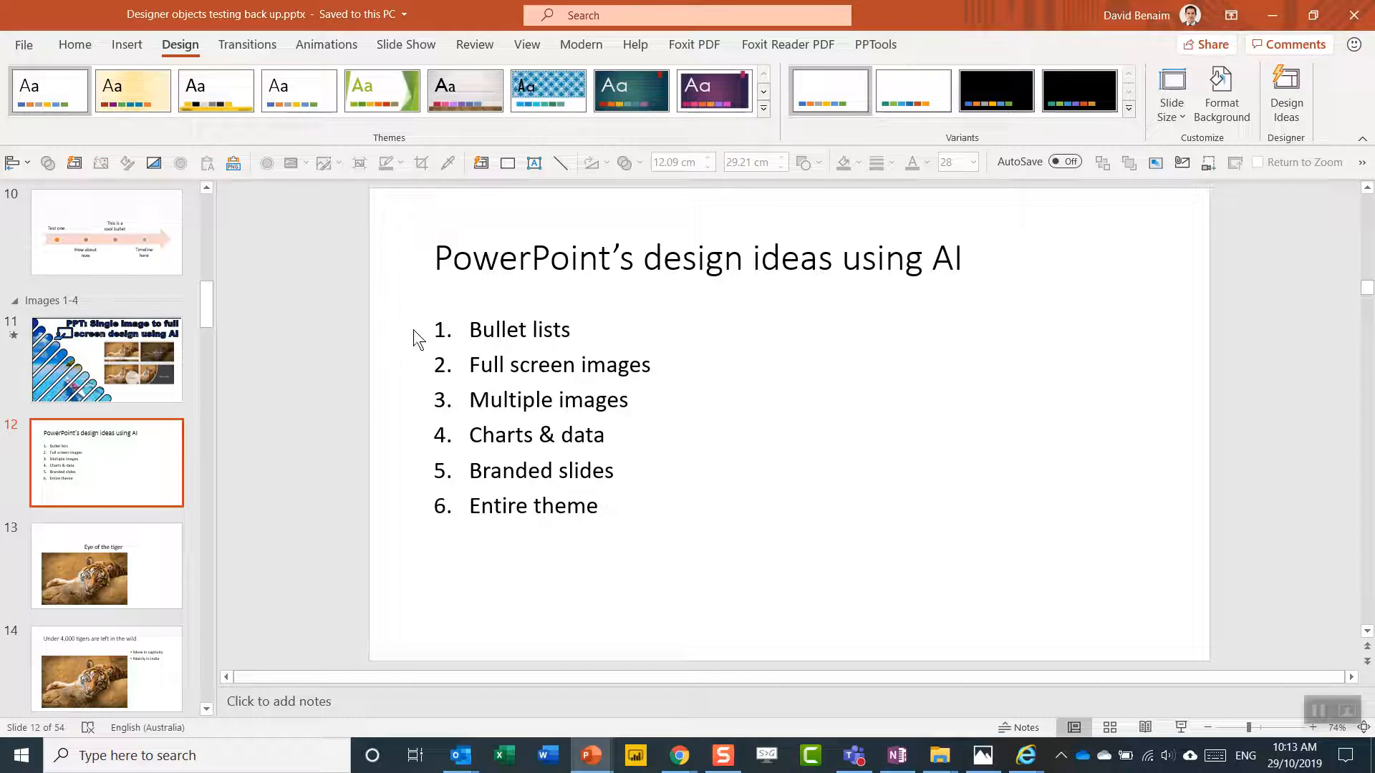
mouse_move(424, 341)
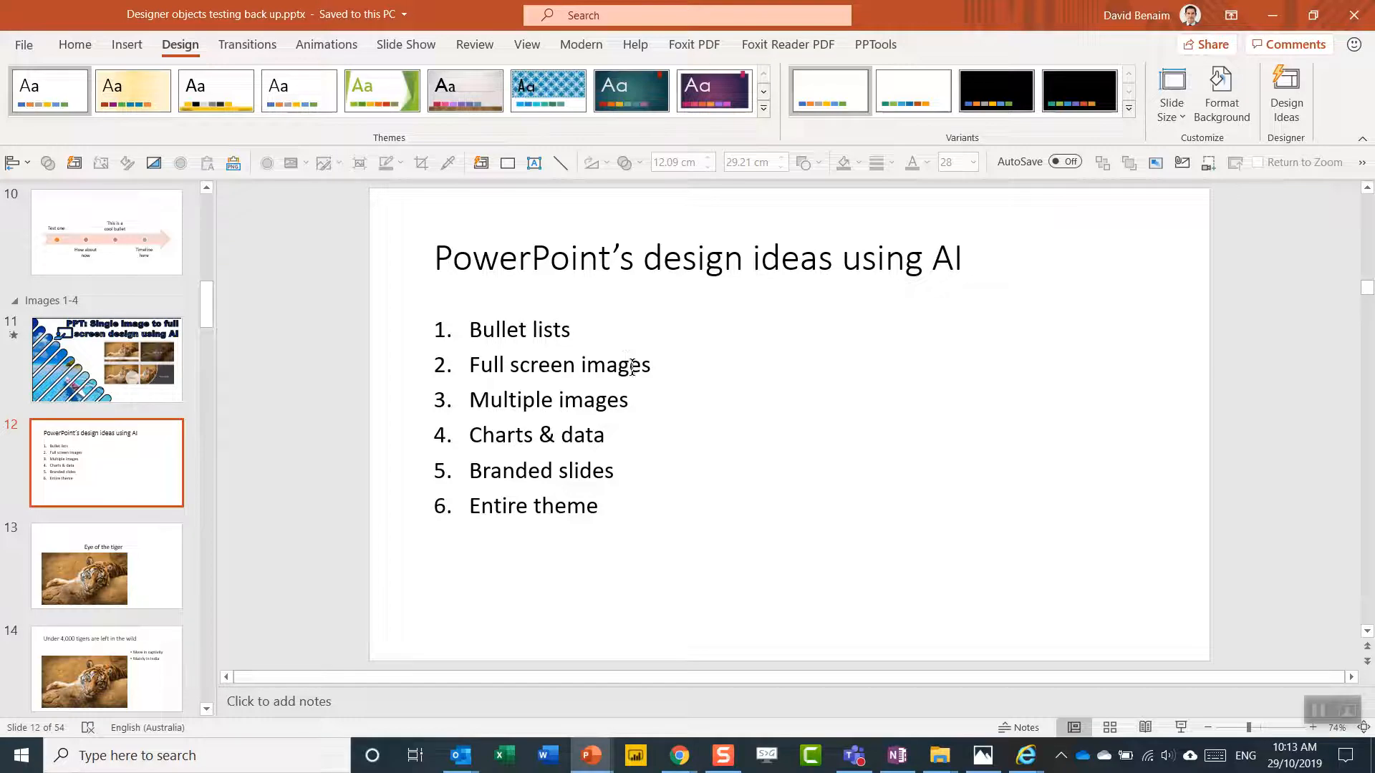
mouse_move(609, 411)
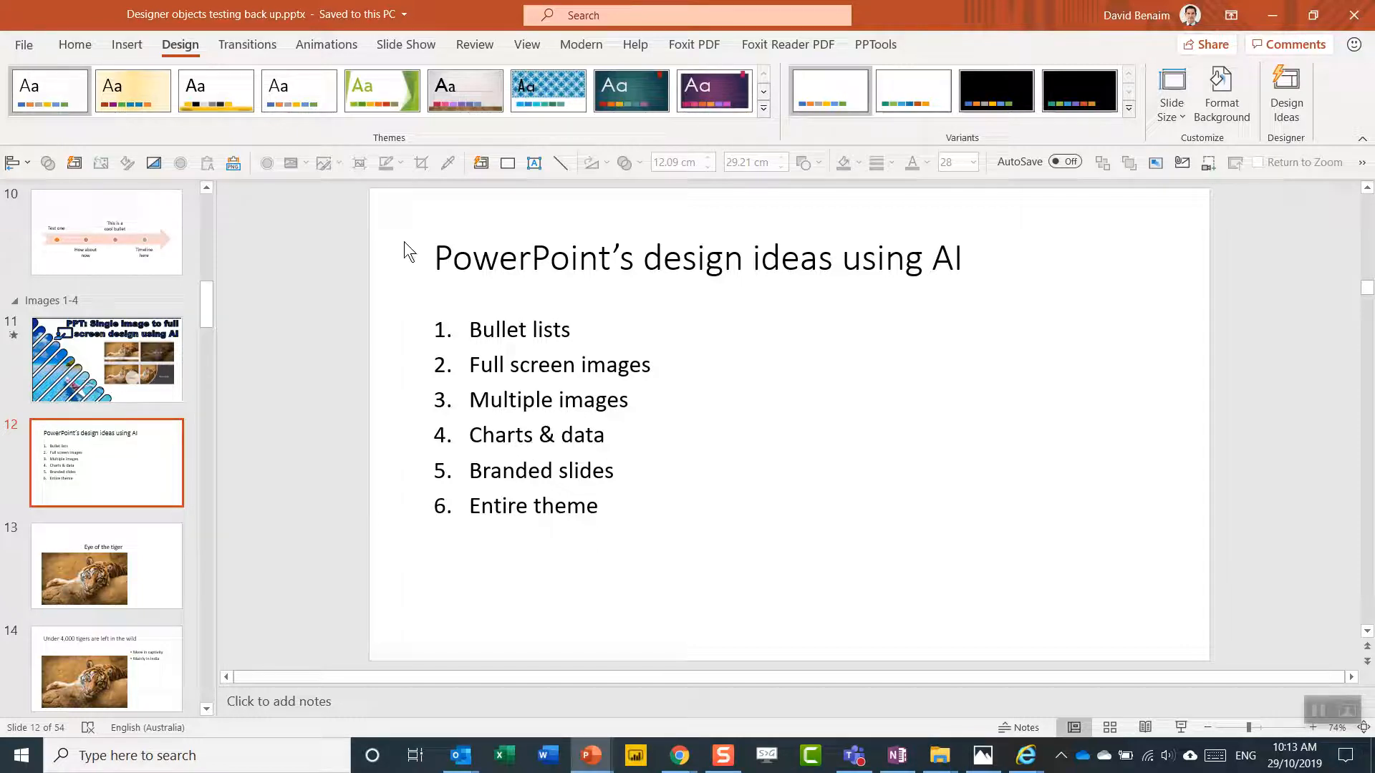
mouse_move(404, 241)
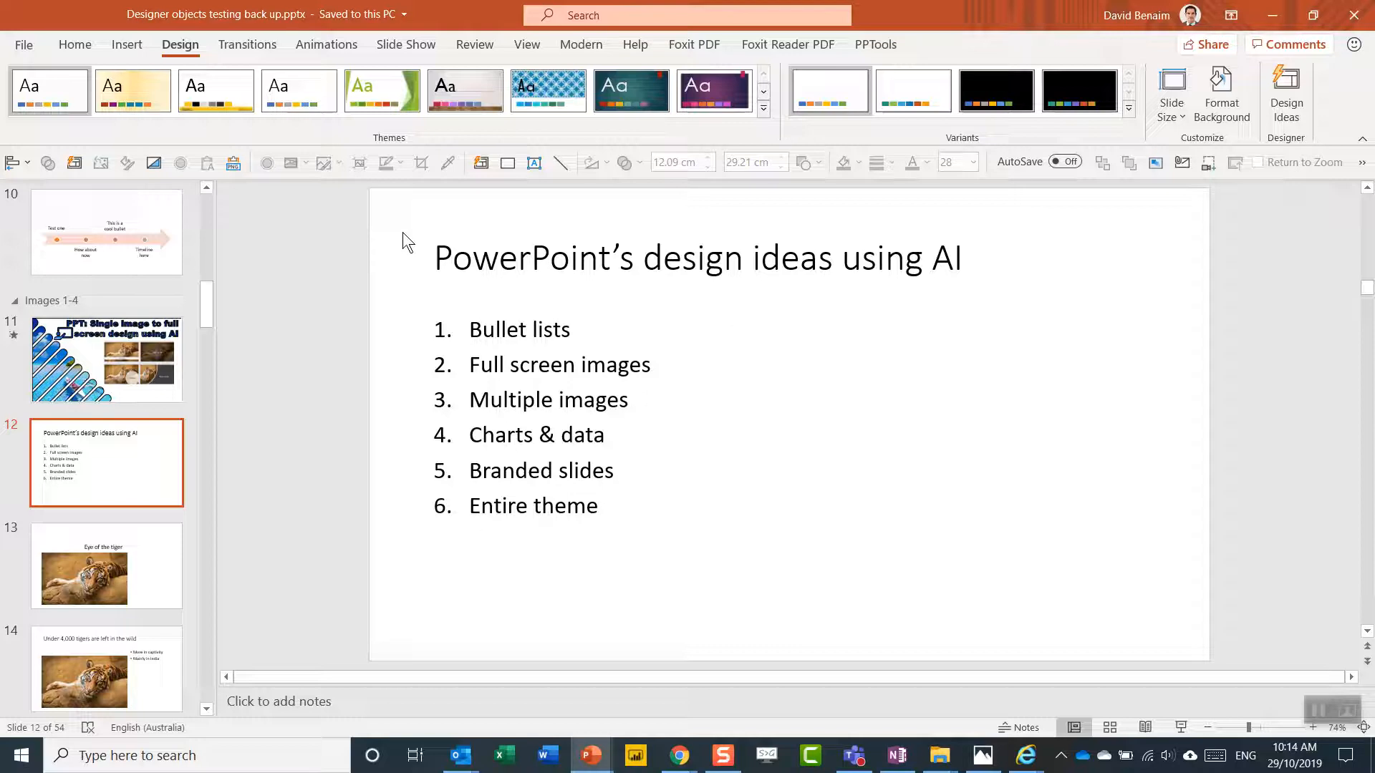
mouse_move(409, 225)
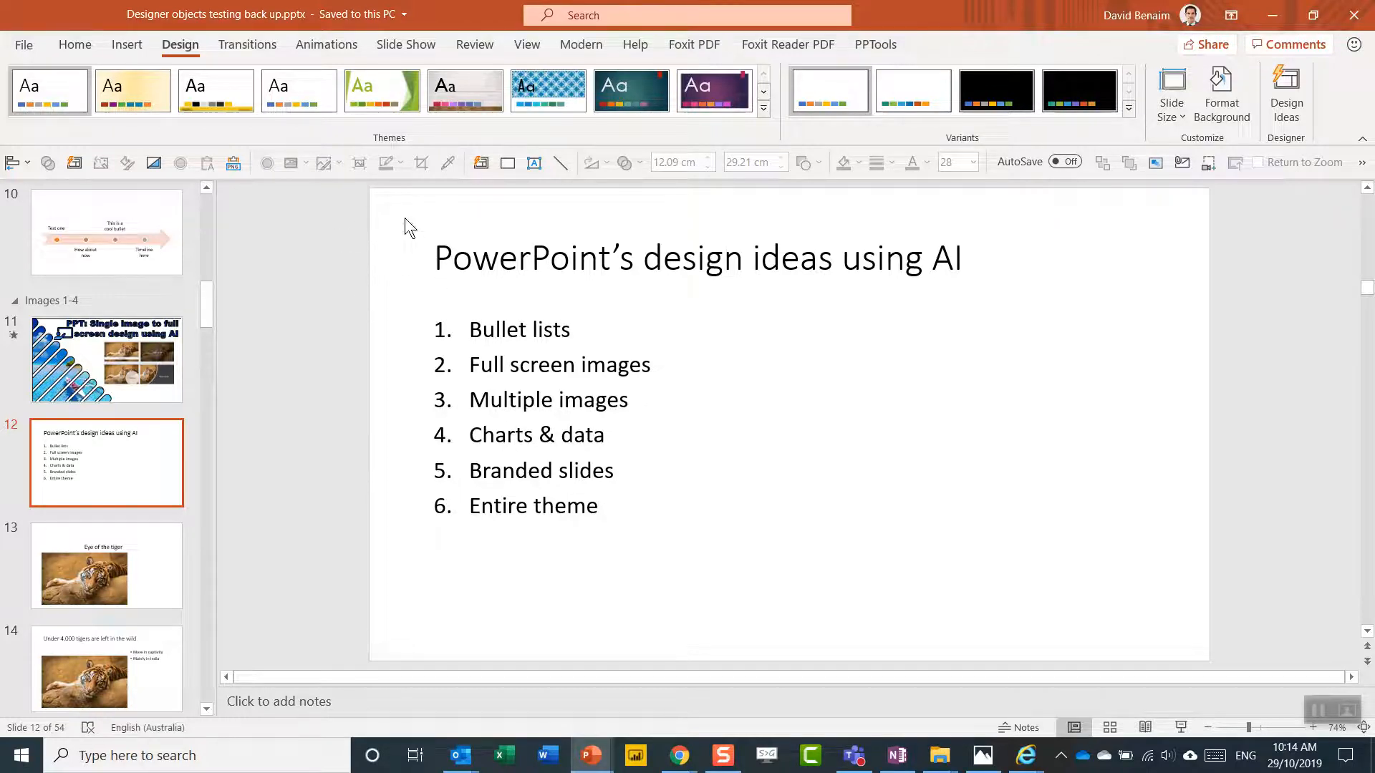
mouse_move(1287, 94)
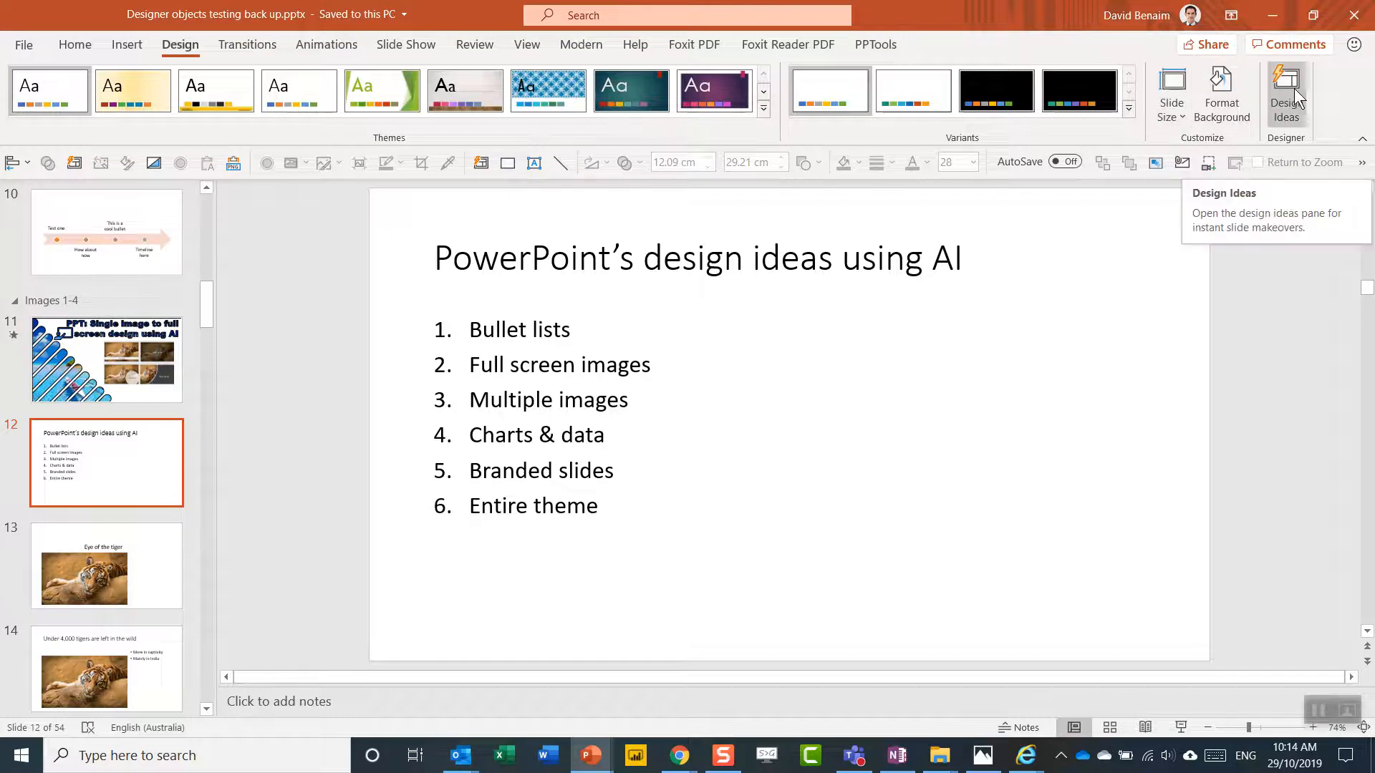
- Apply the Designer layout with a dark curved title panel and six icon-labelled topic boxes, then dismiss suggestions
left_click(1287, 95)
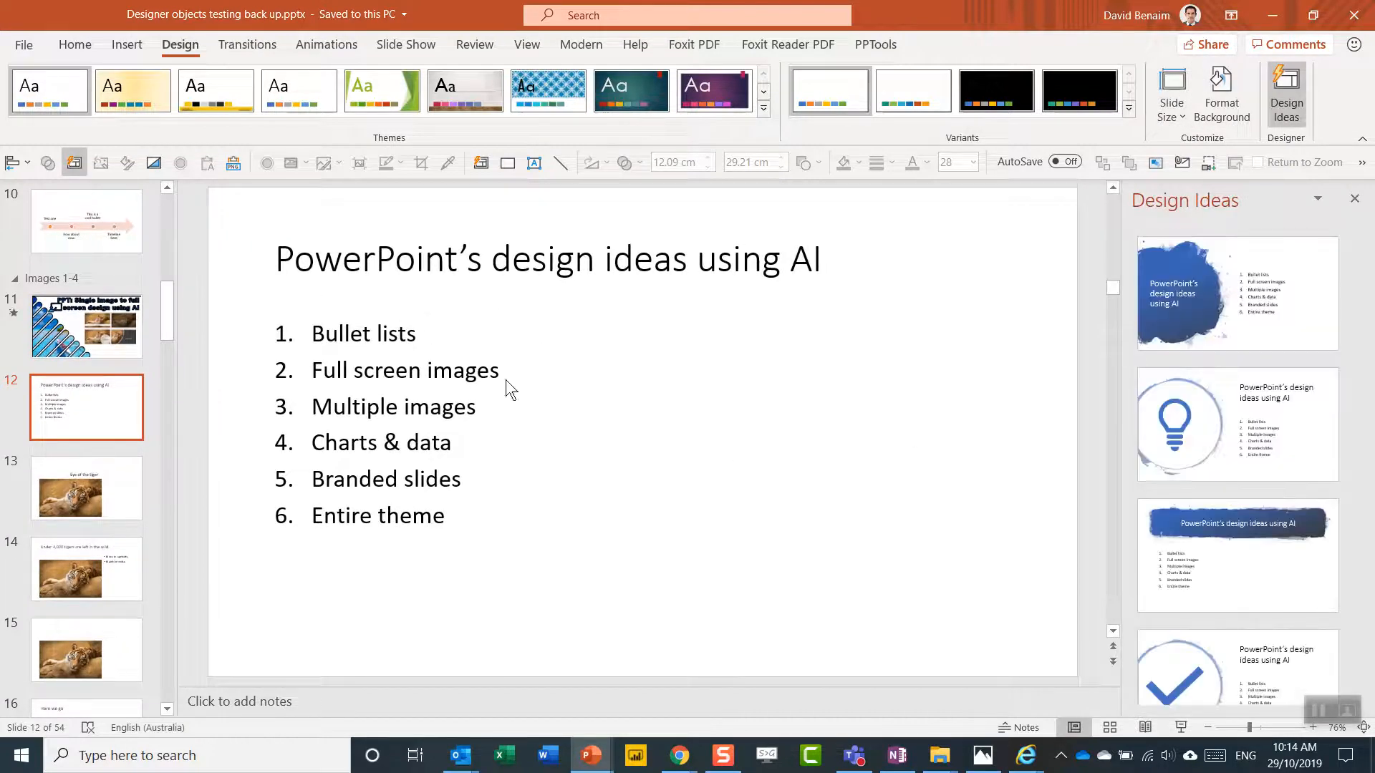
scroll("down", 3)
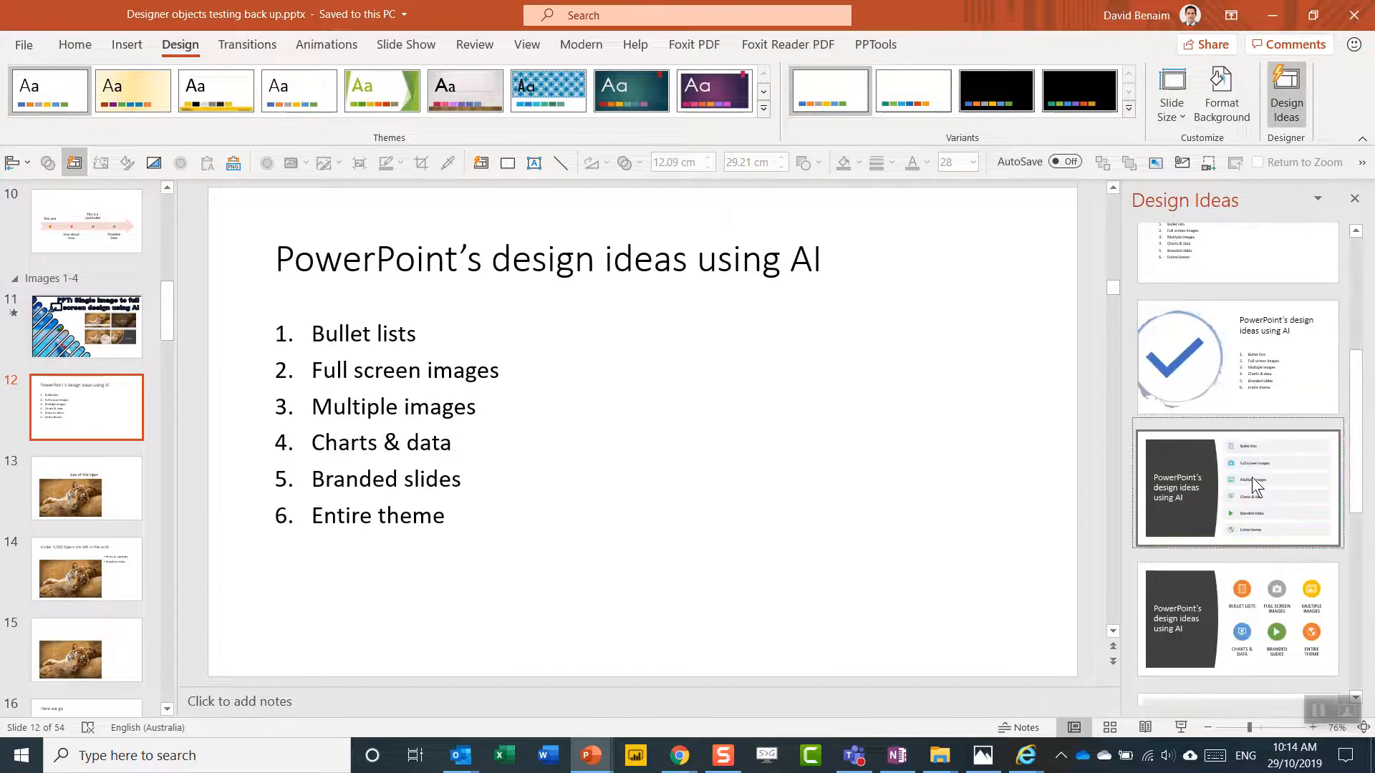
left_click(1236, 487)
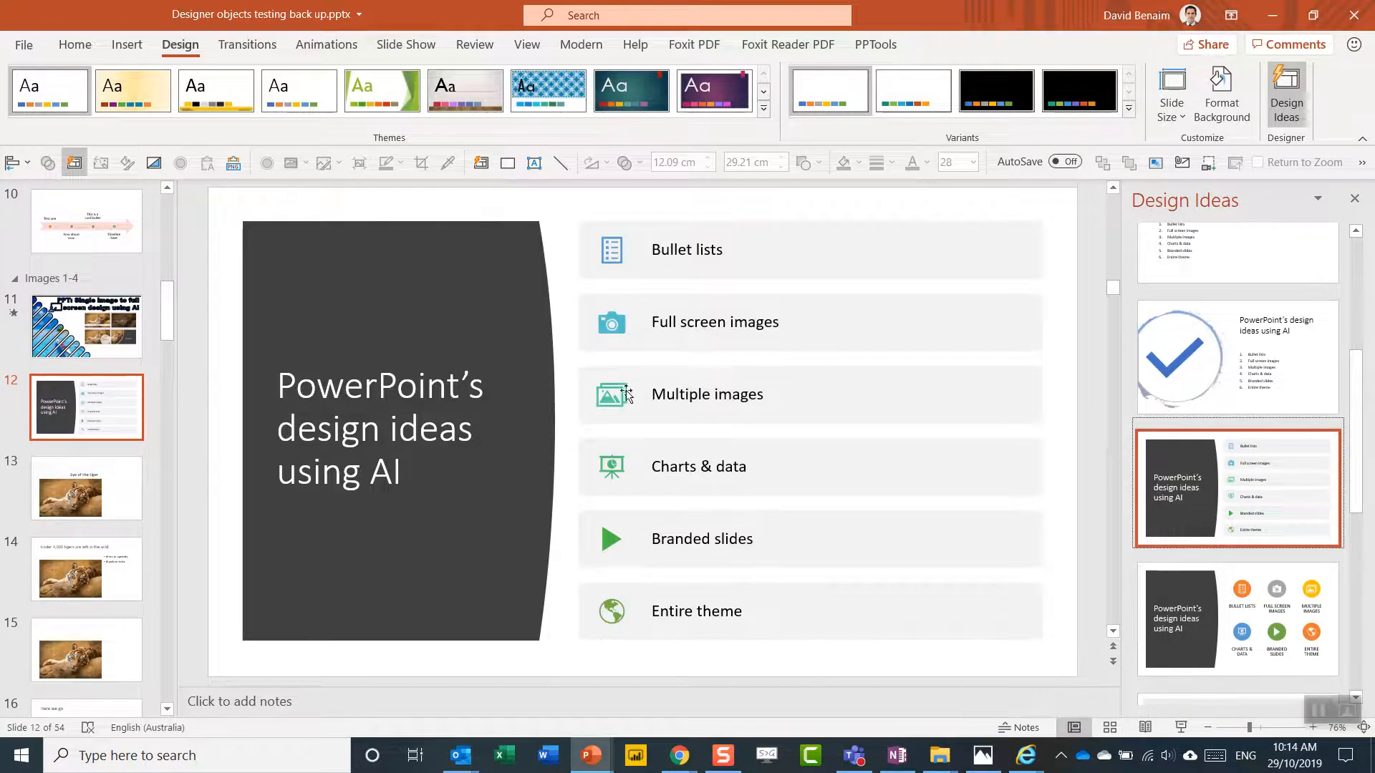
mouse_move(619, 619)
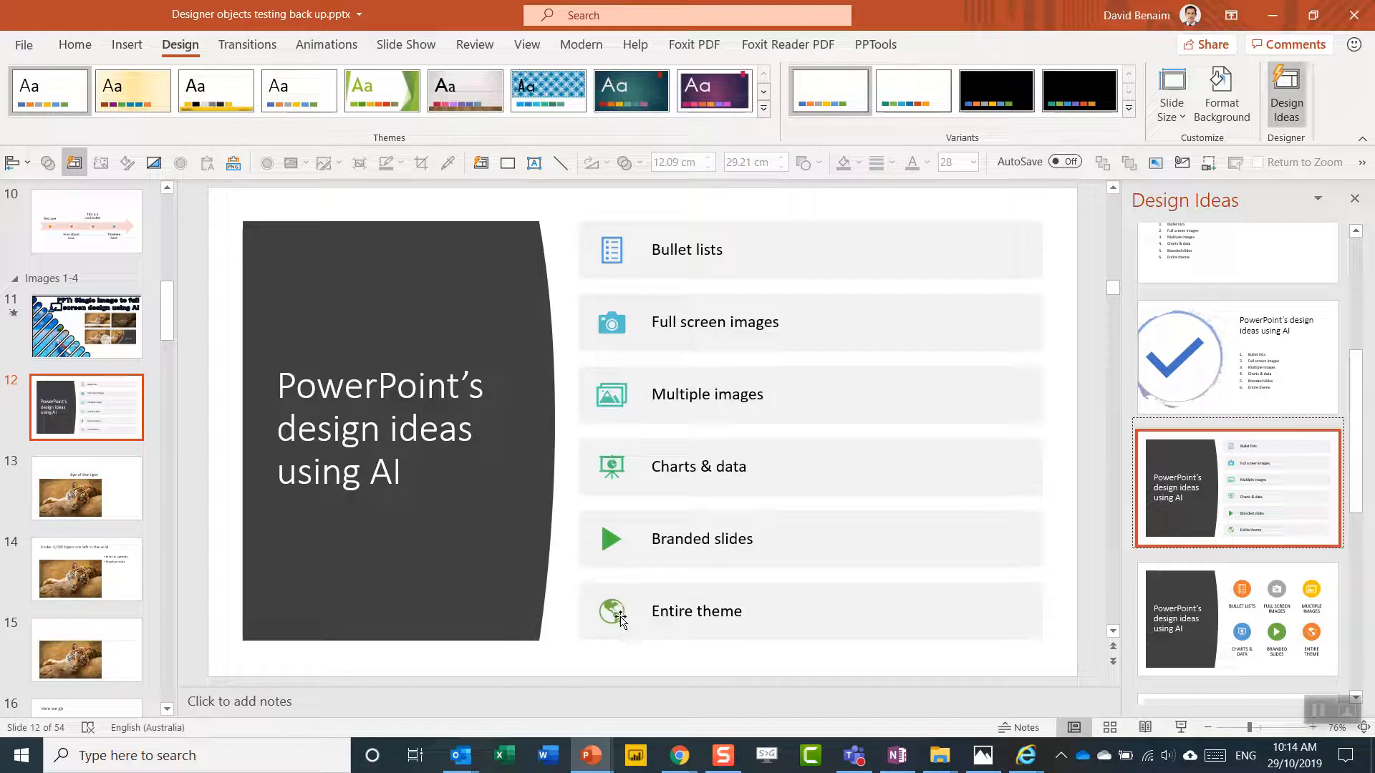
mouse_move(630, 546)
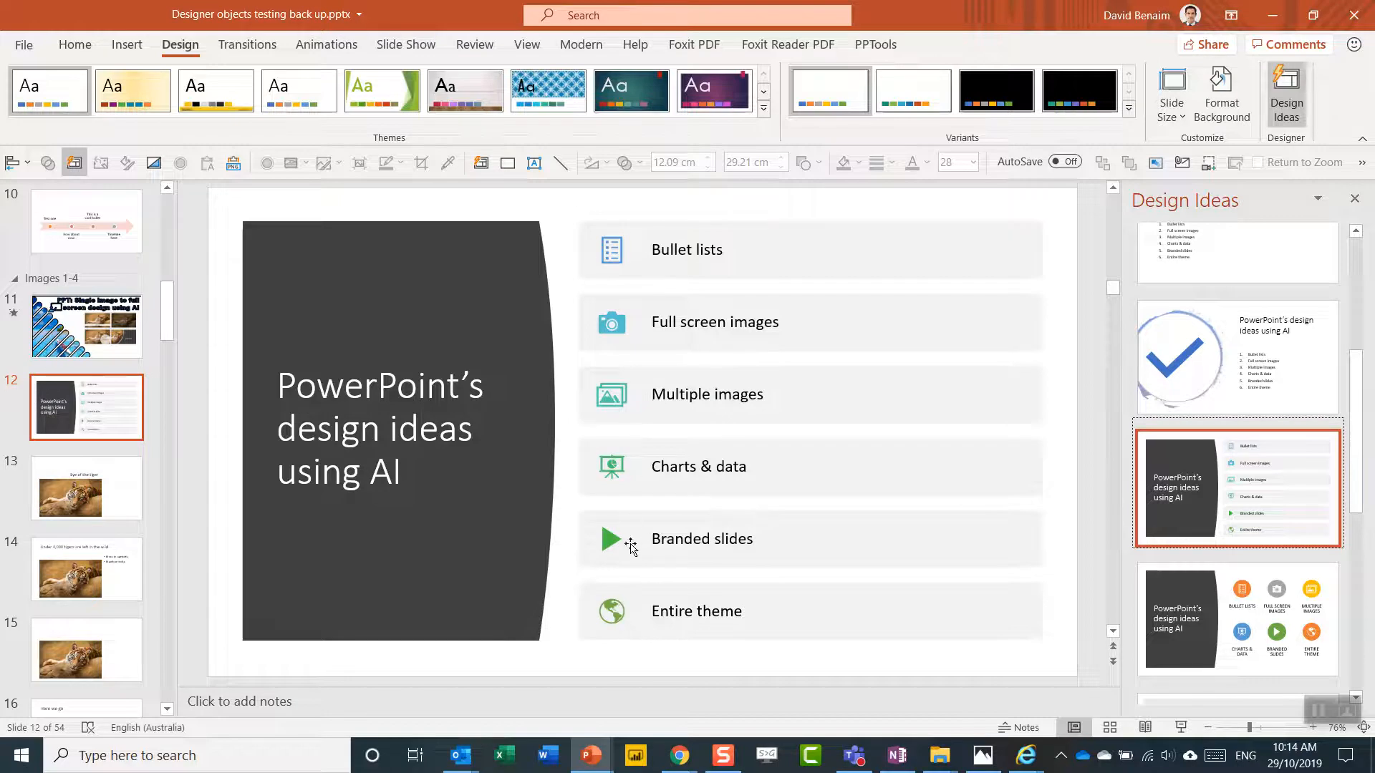
mouse_move(663, 396)
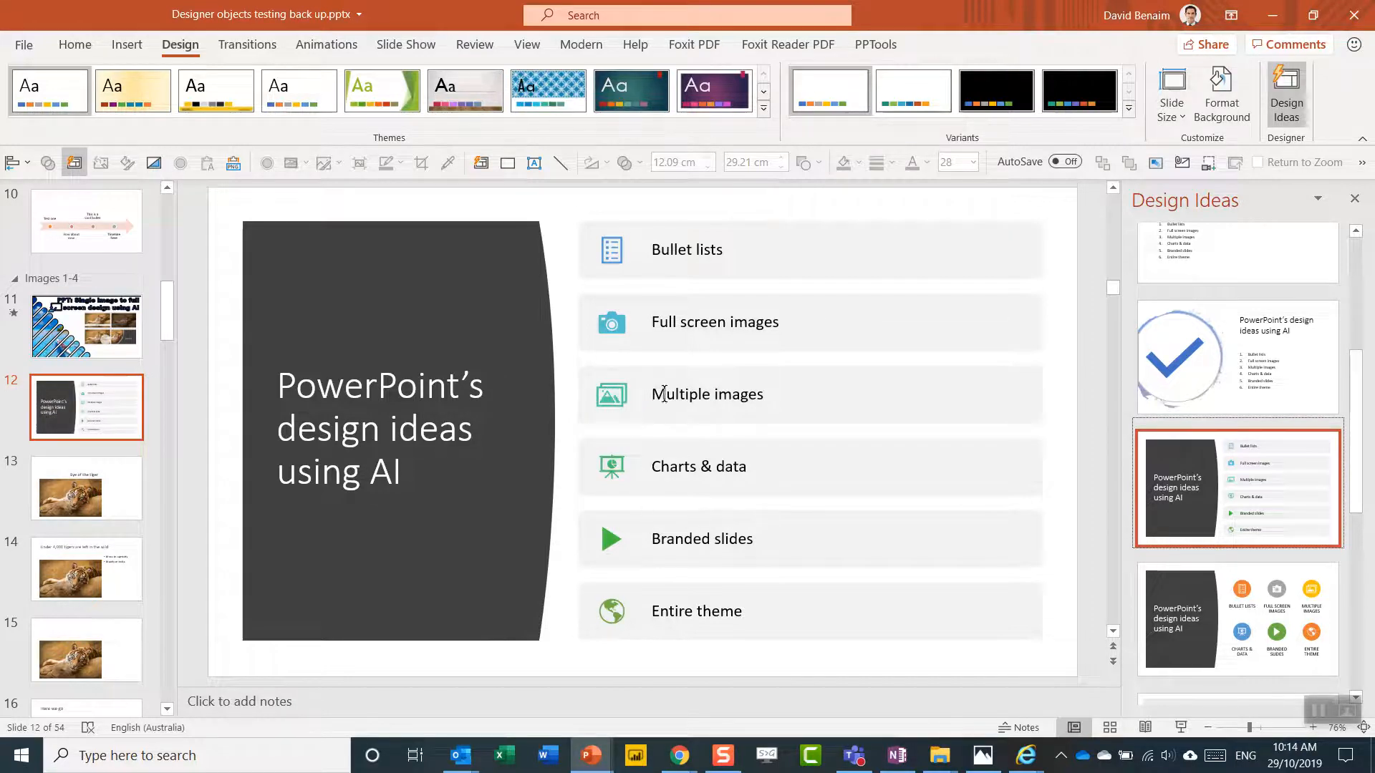
mouse_move(611, 261)
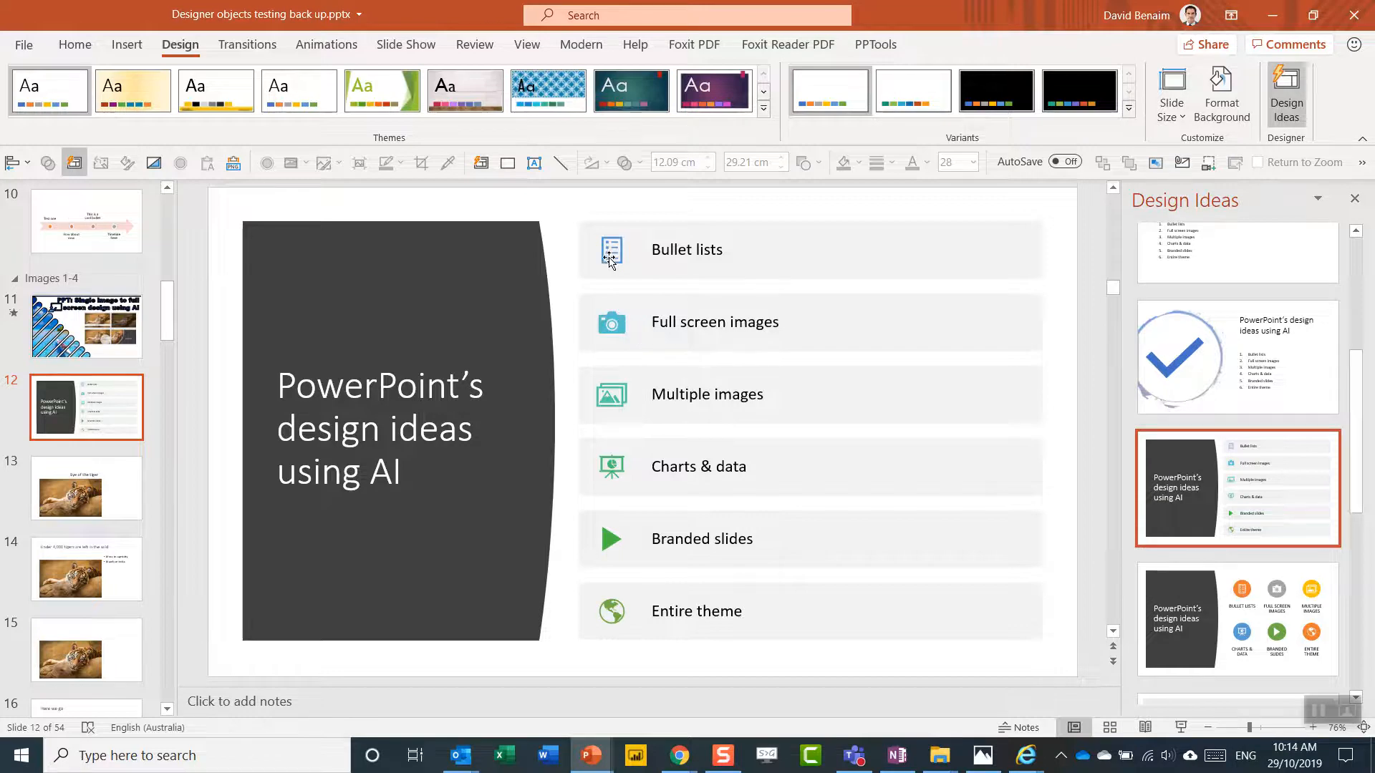
left_click(612, 249)
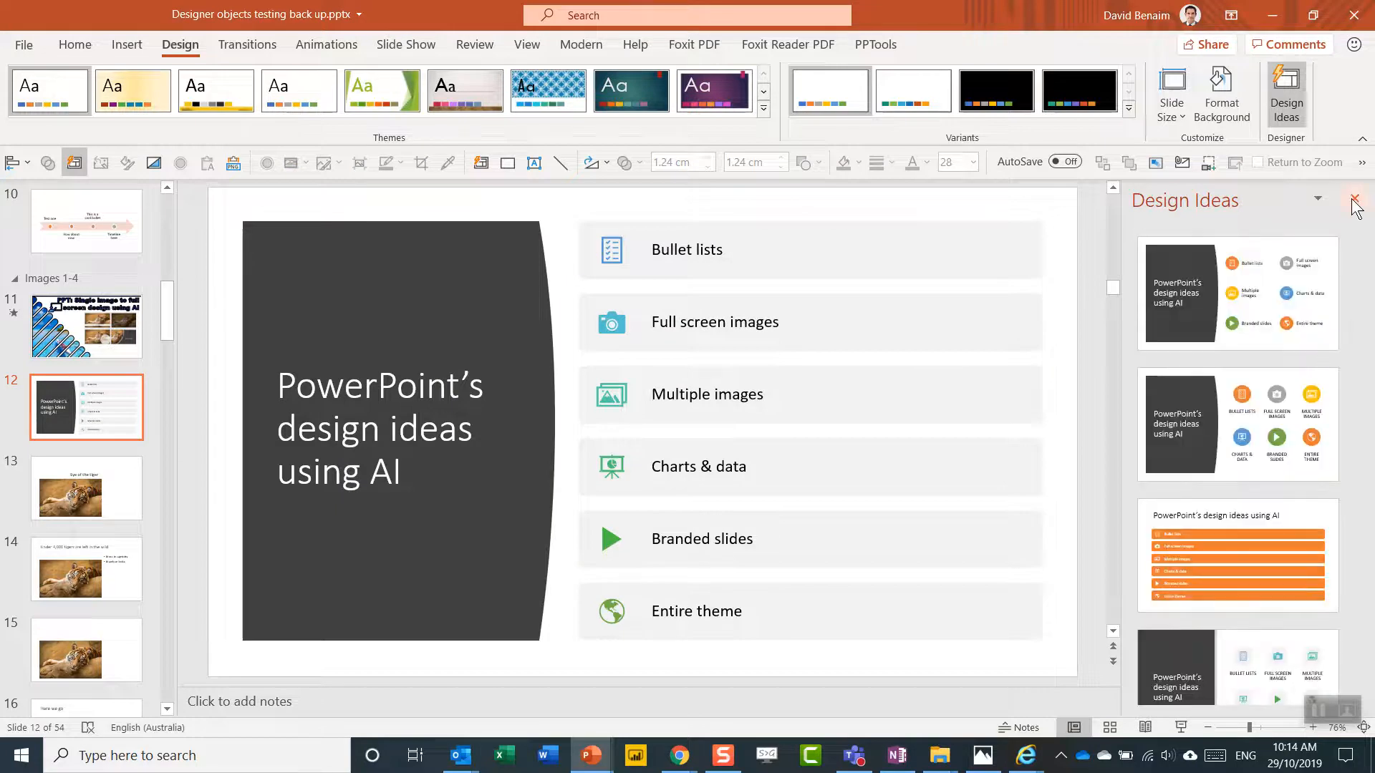
left_click(1357, 199)
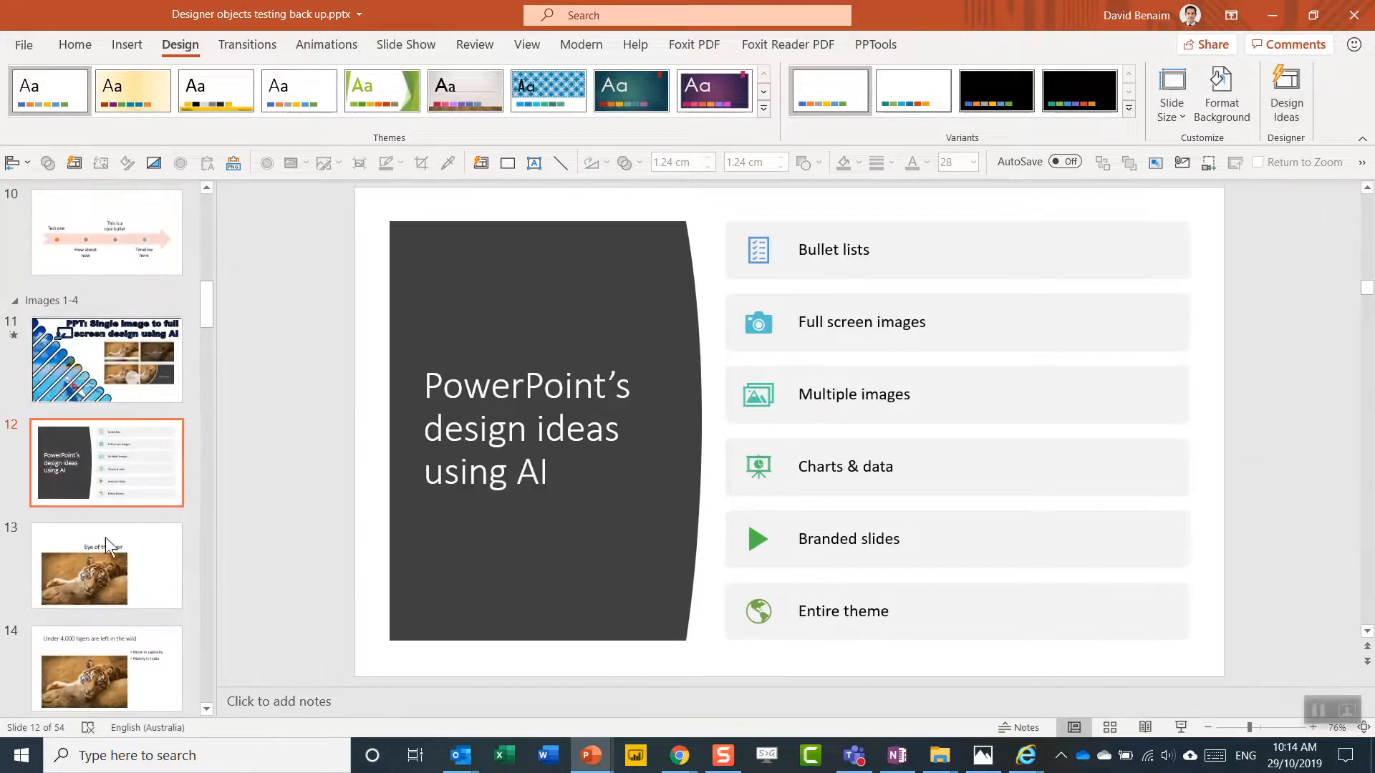
- Go to slide 13 'Eye of the tiger' and select its tiger photo
left_click(106, 566)
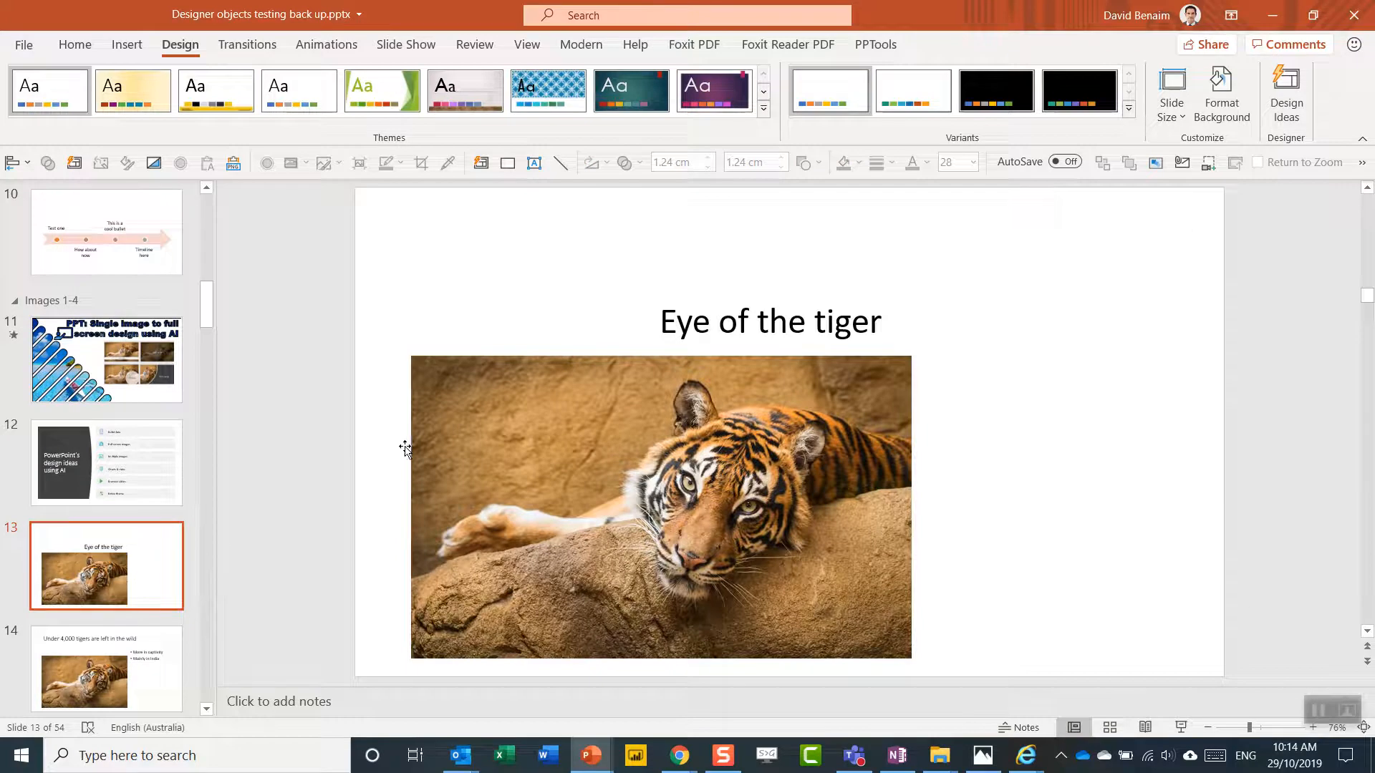
mouse_move(642, 381)
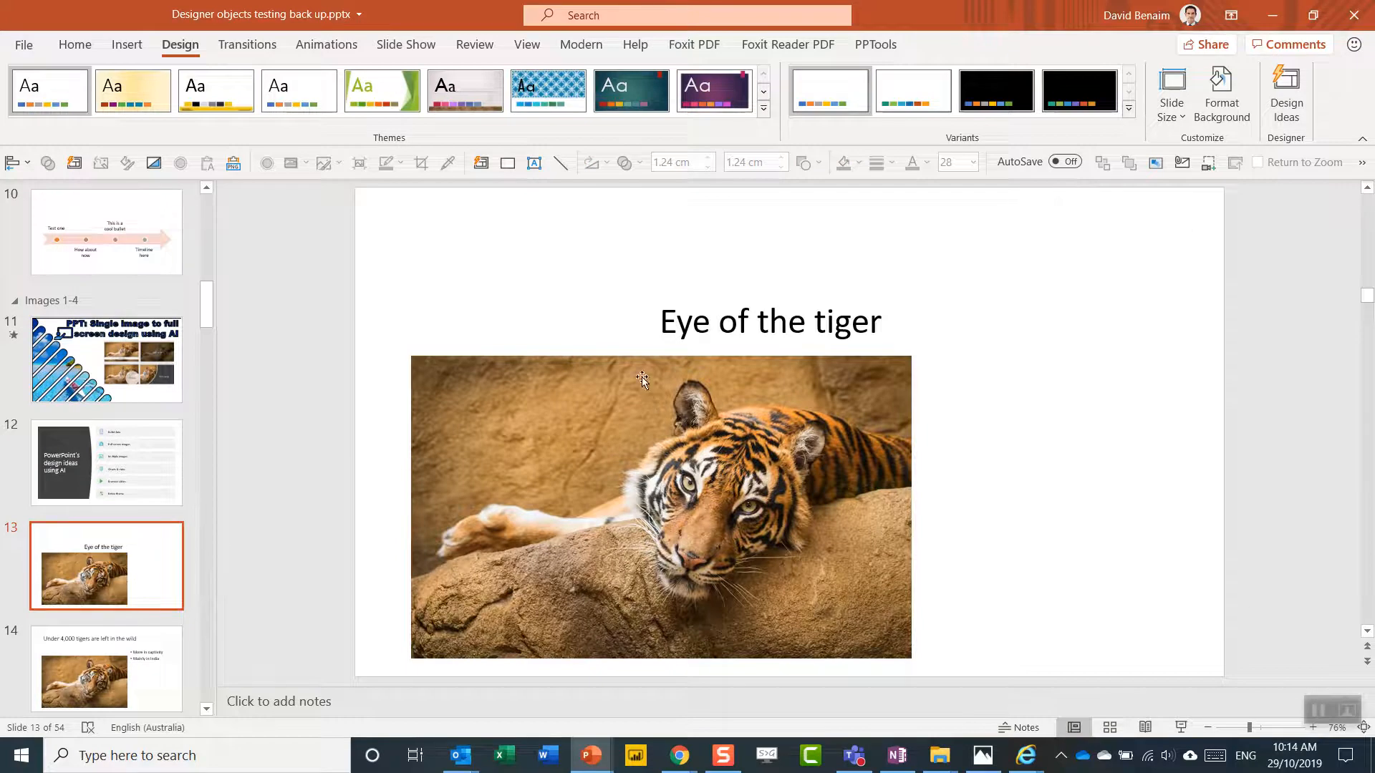
mouse_move(641, 331)
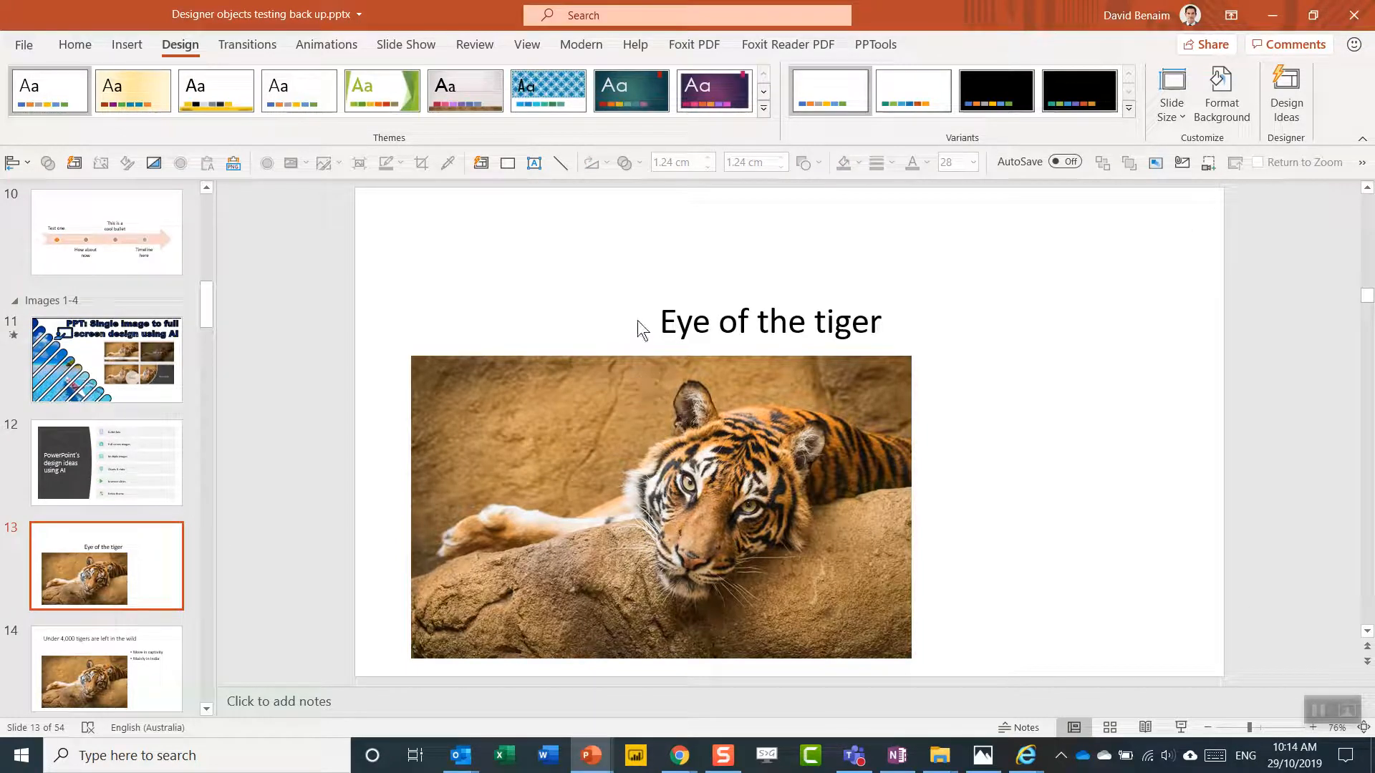
left_click(771, 321)
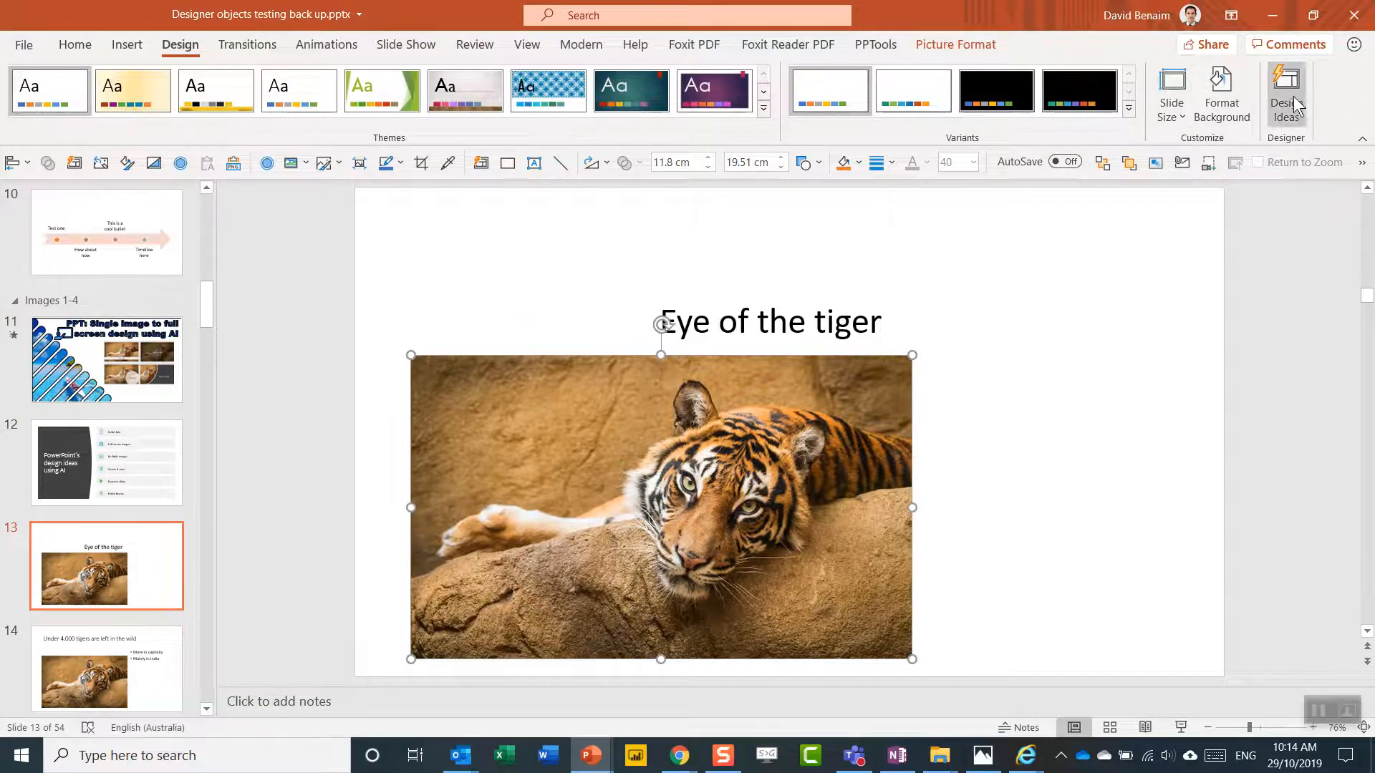
- Try Designer suggestions on slide 13: side-band circled title, then full-image with title strip
left_click(1286, 95)
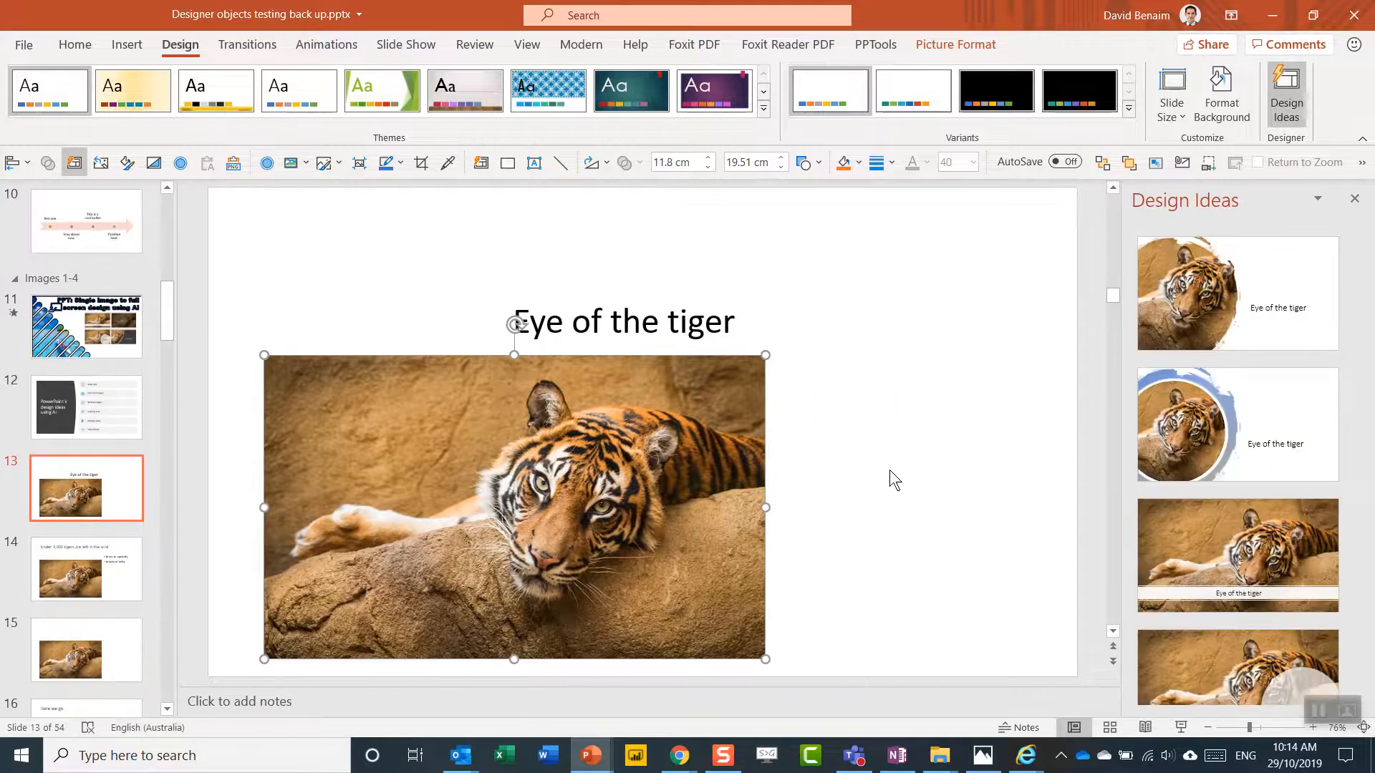
scroll("down", 3)
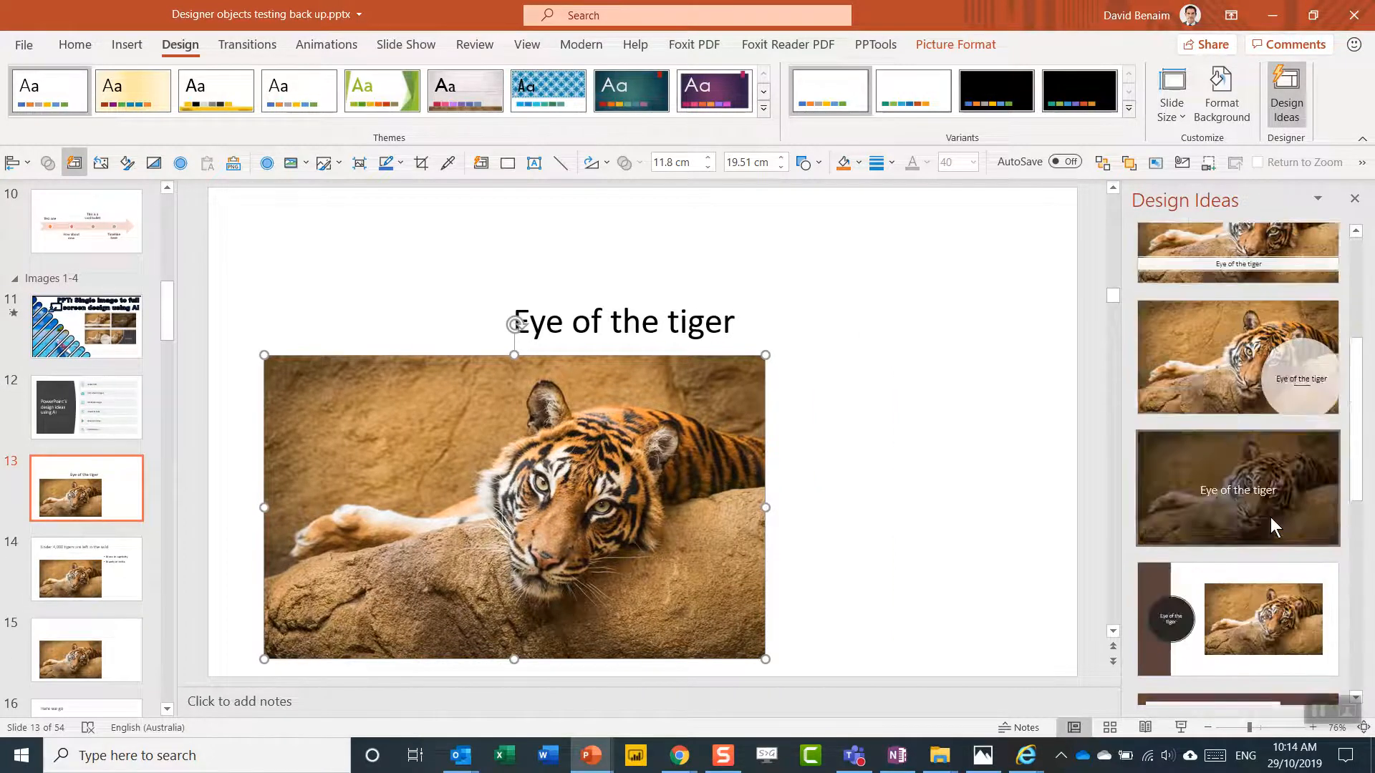
scroll("down", 3)
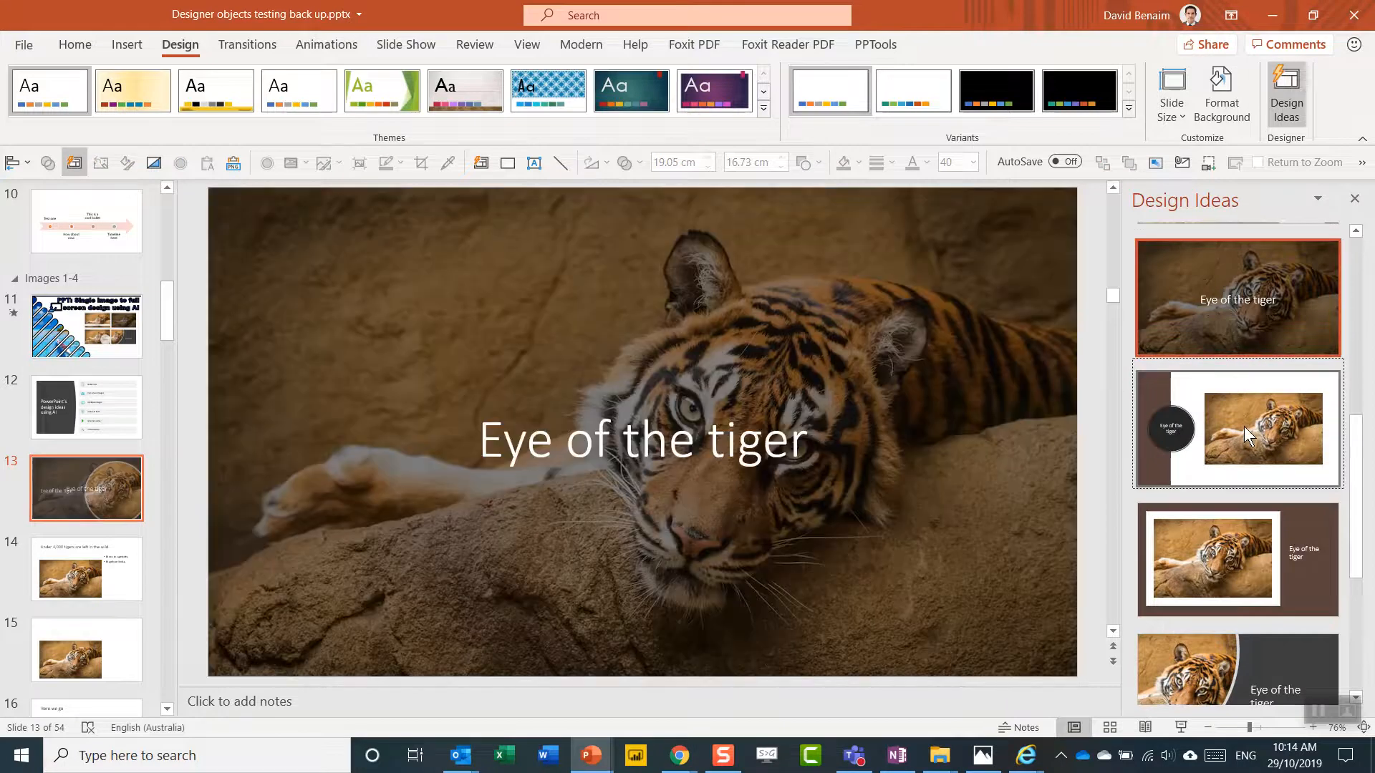
left_click(1236, 428)
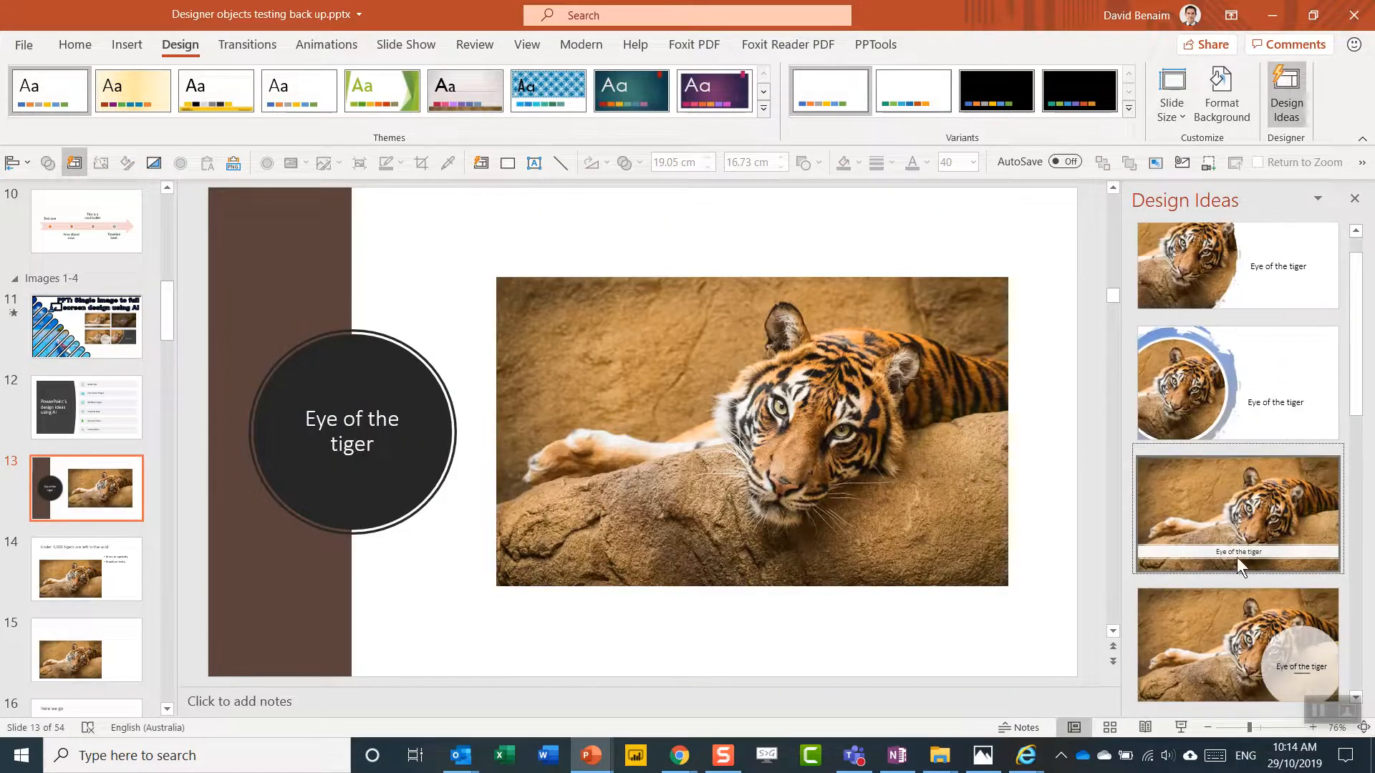
left_click(1236, 509)
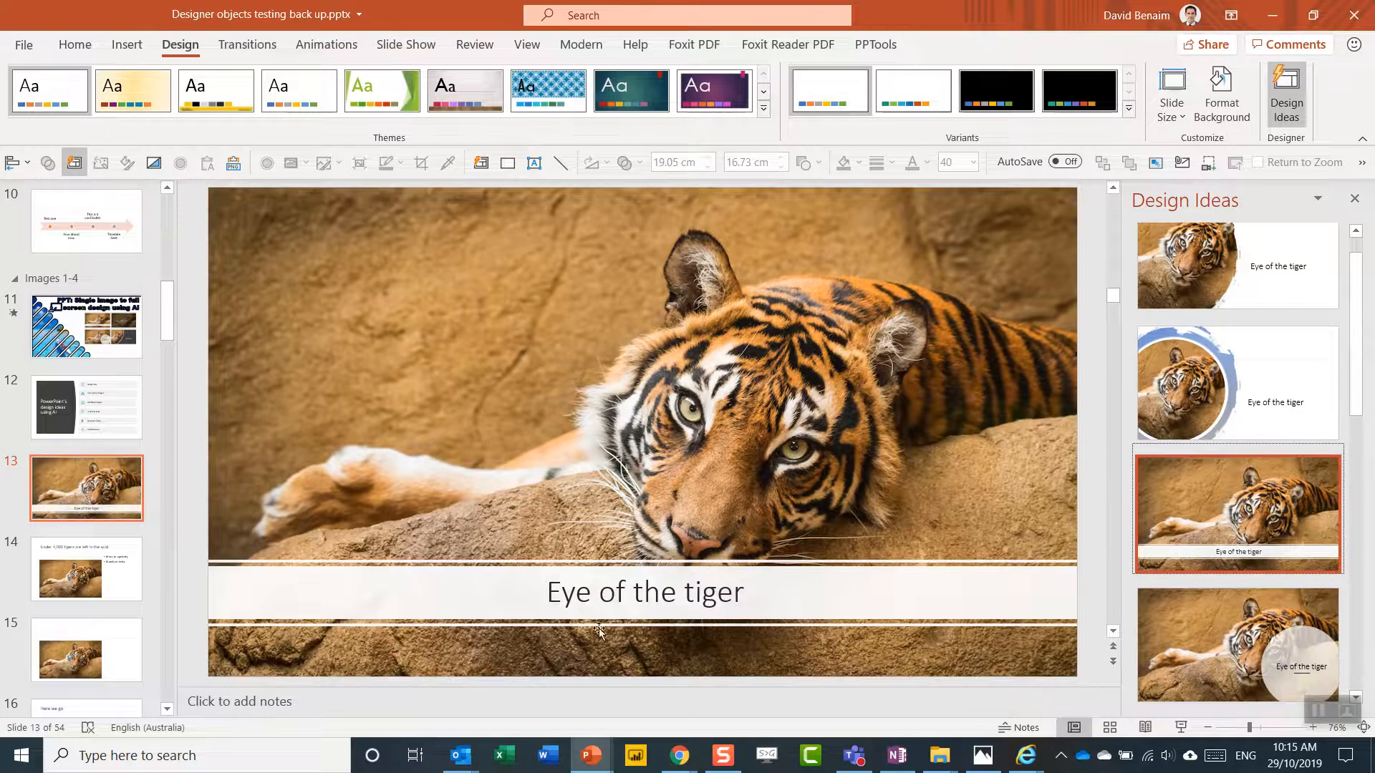
mouse_move(500, 575)
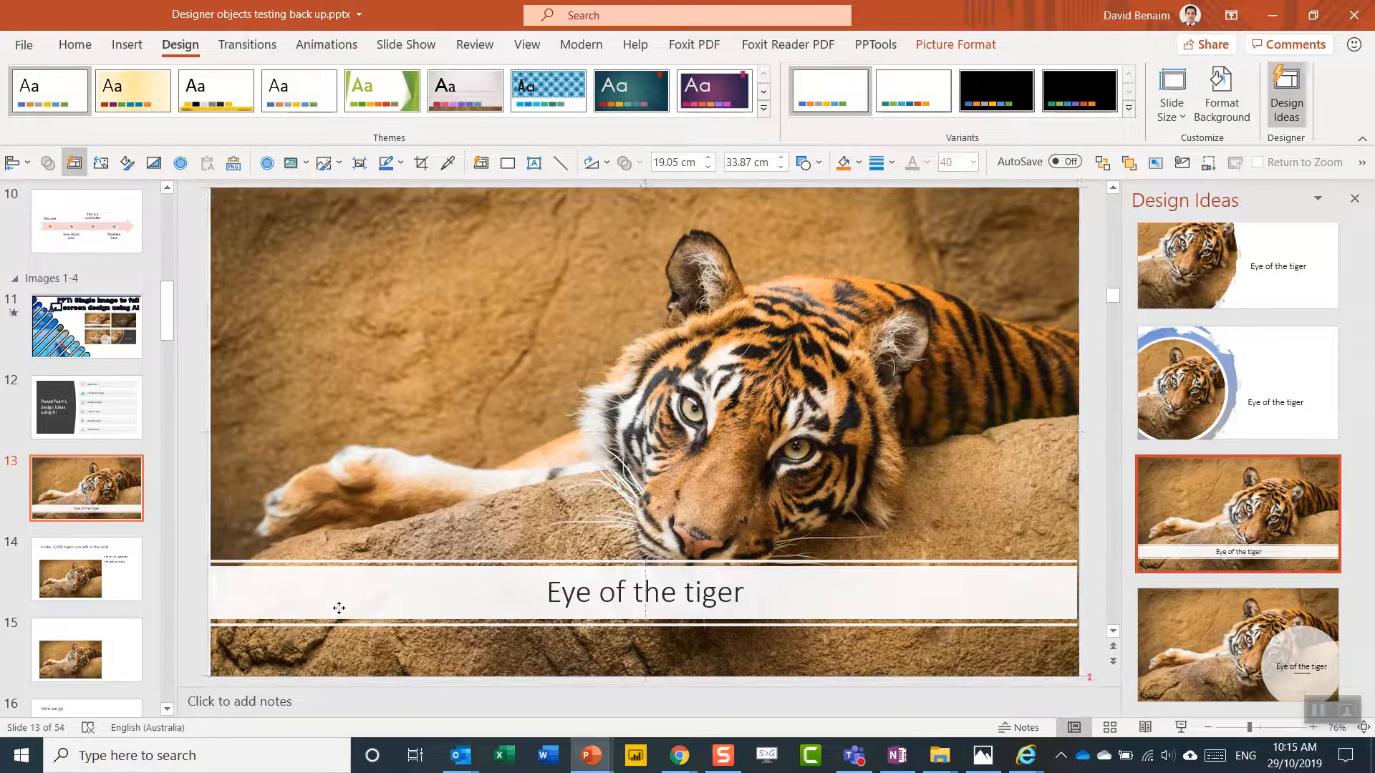
- Settle on the torn-edge circular tiger photo design with the title beside it
left_click(582, 404)
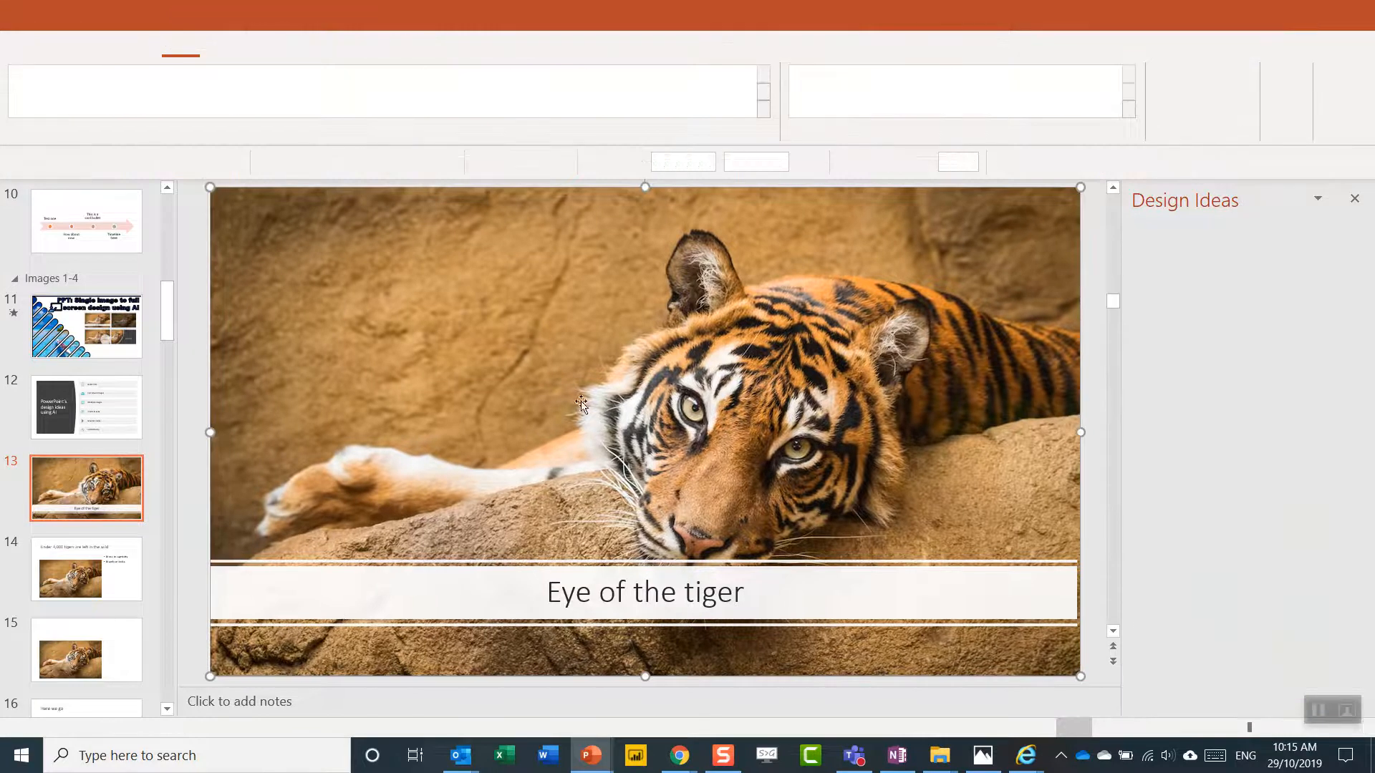
mouse_move(1098, 397)
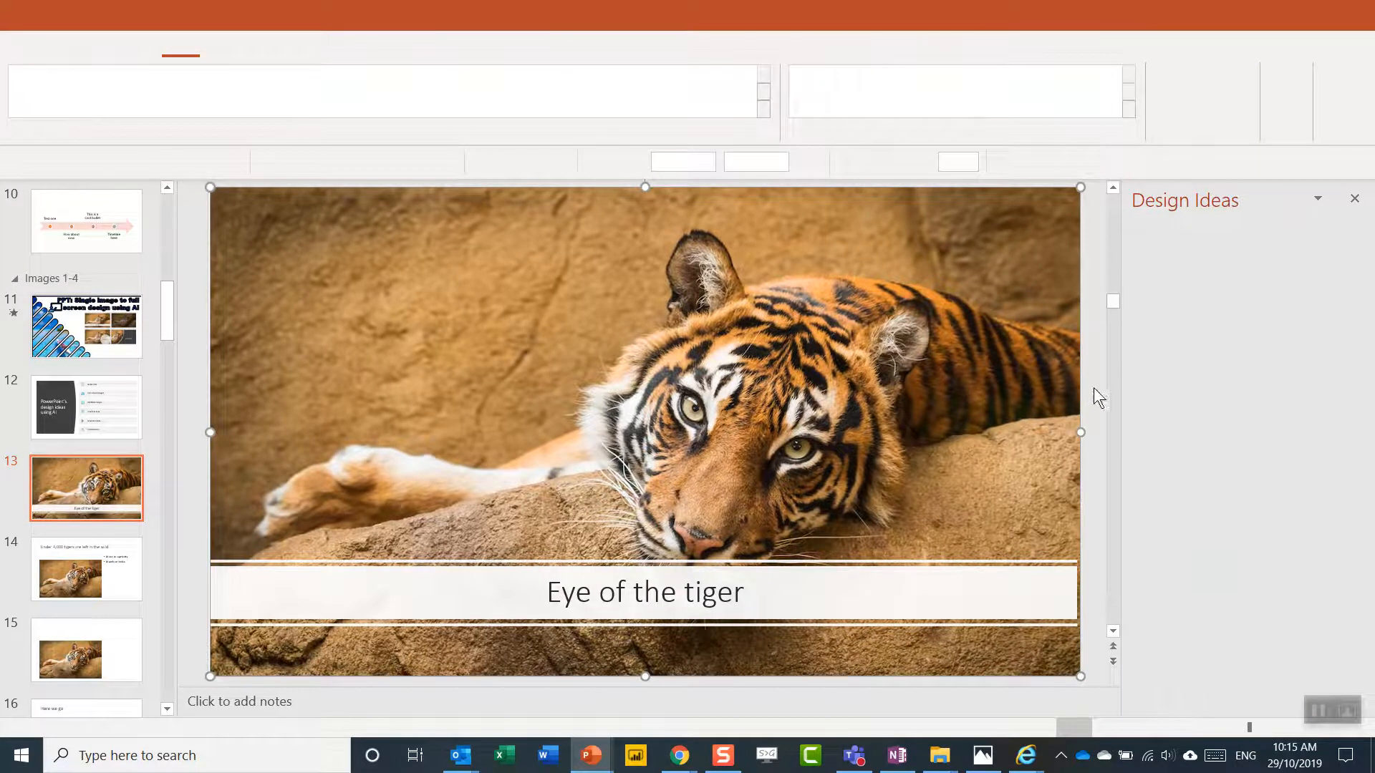
mouse_move(615, 337)
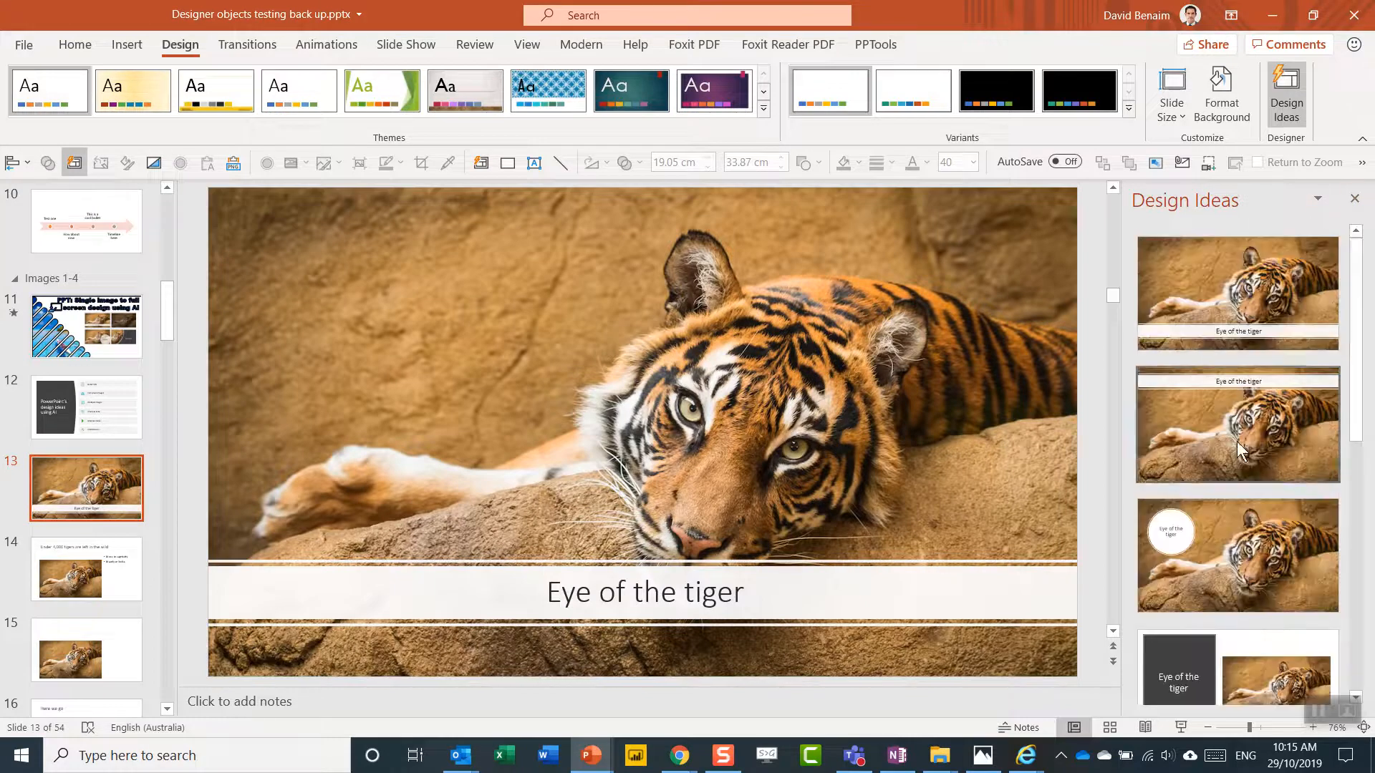
mouse_move(1273, 567)
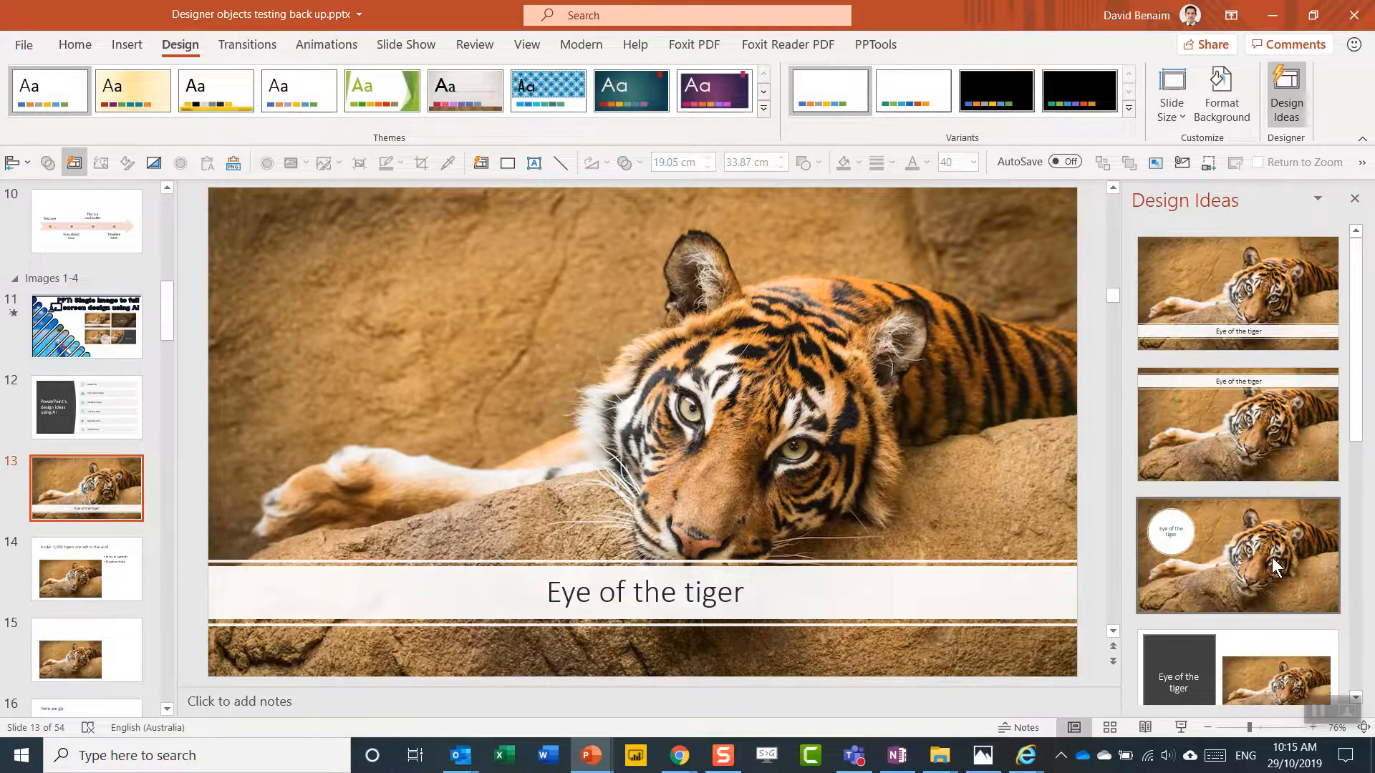
left_click(1236, 292)
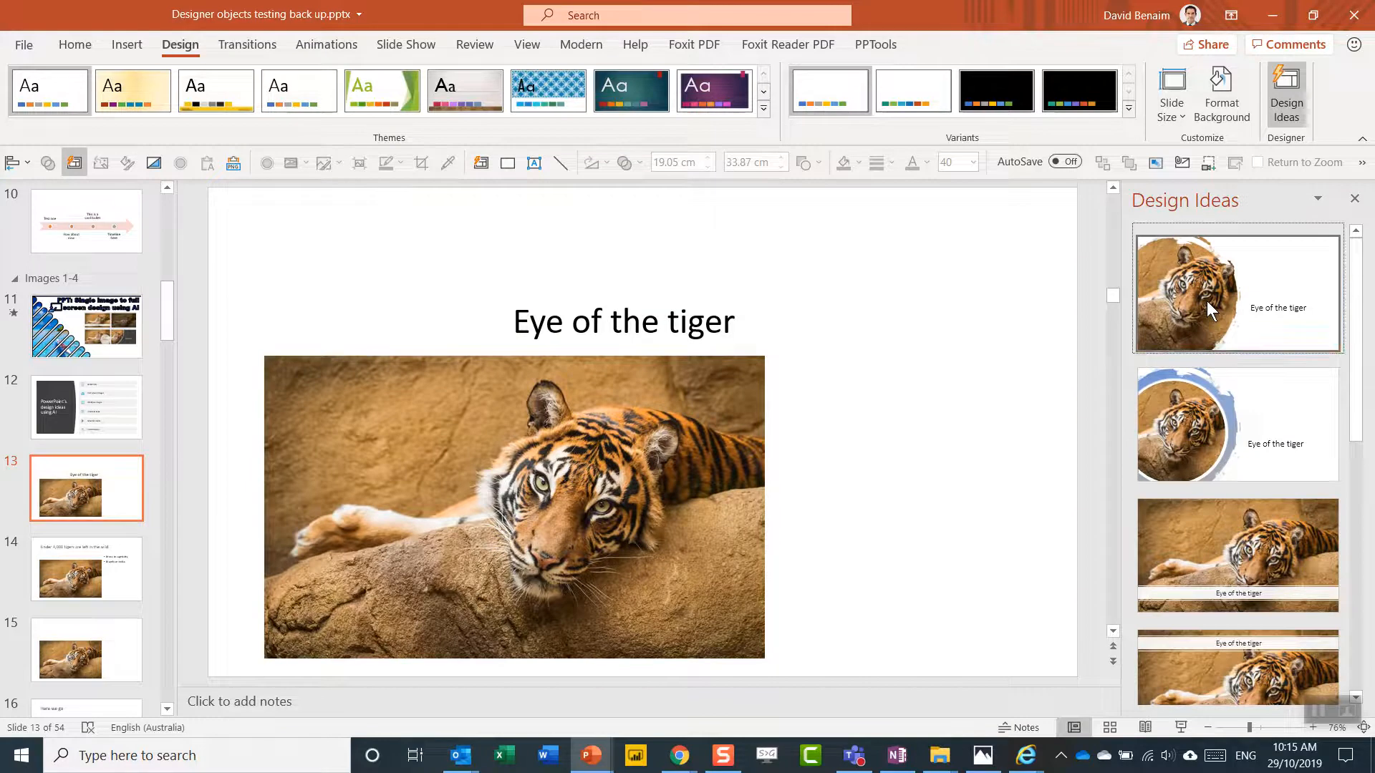
left_click(1237, 292)
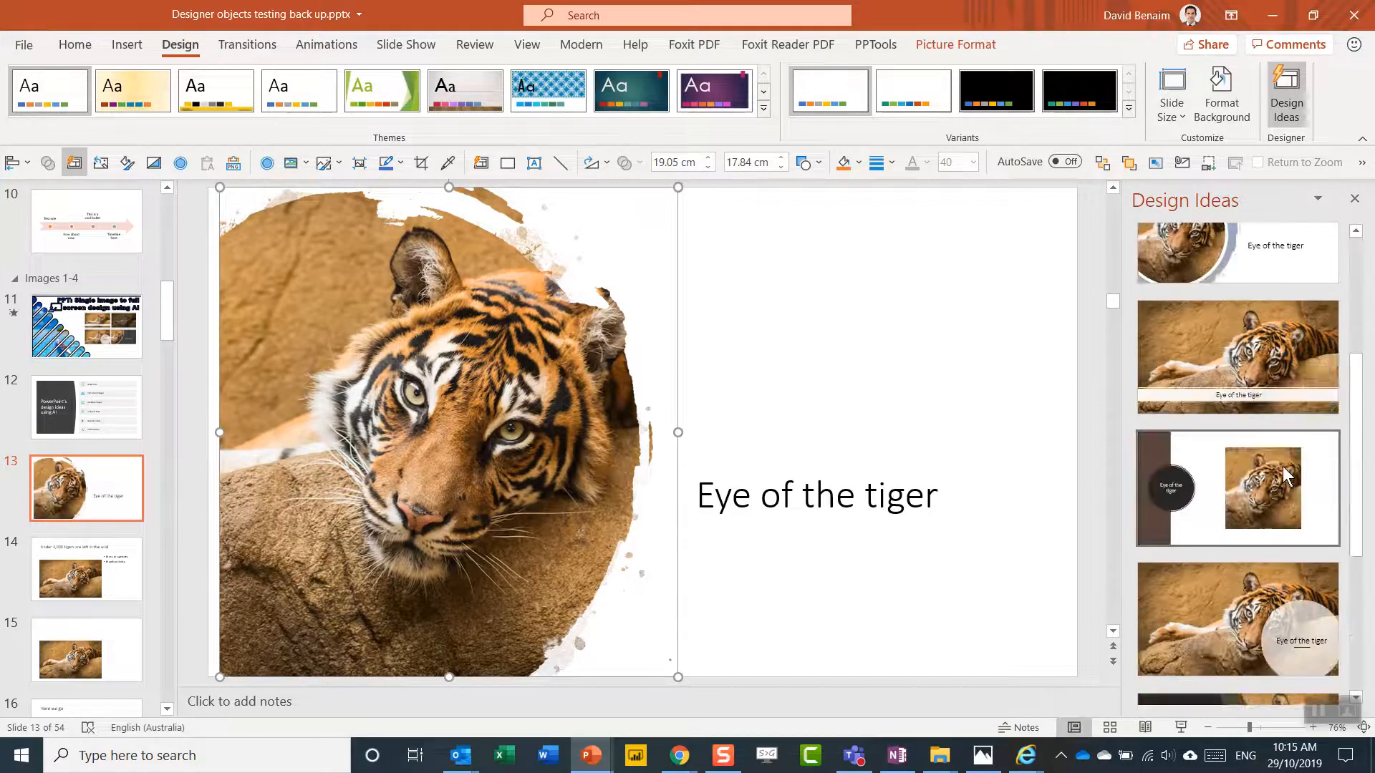
scroll("down", 3)
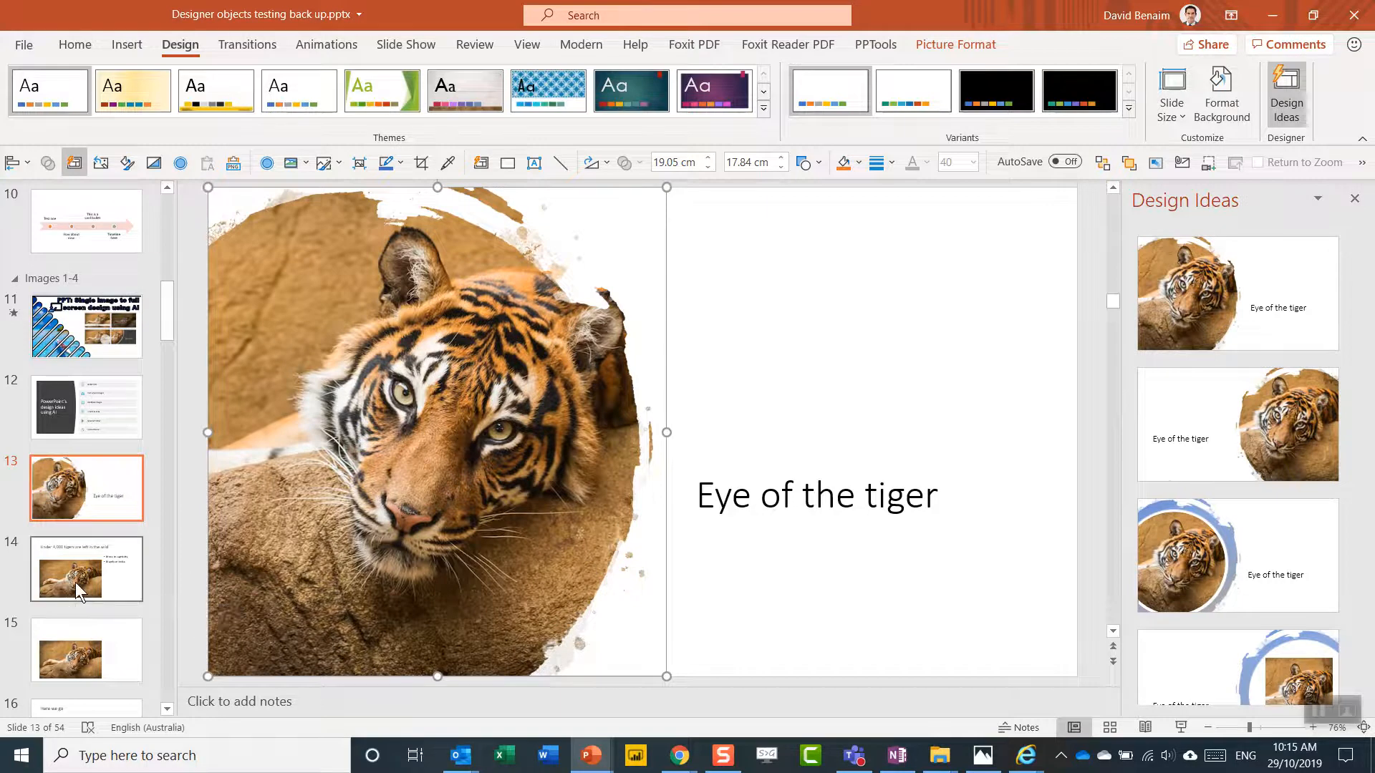
- Reapply the Title and Content layout to slide 14 and reset its placeholders
left_click(86, 568)
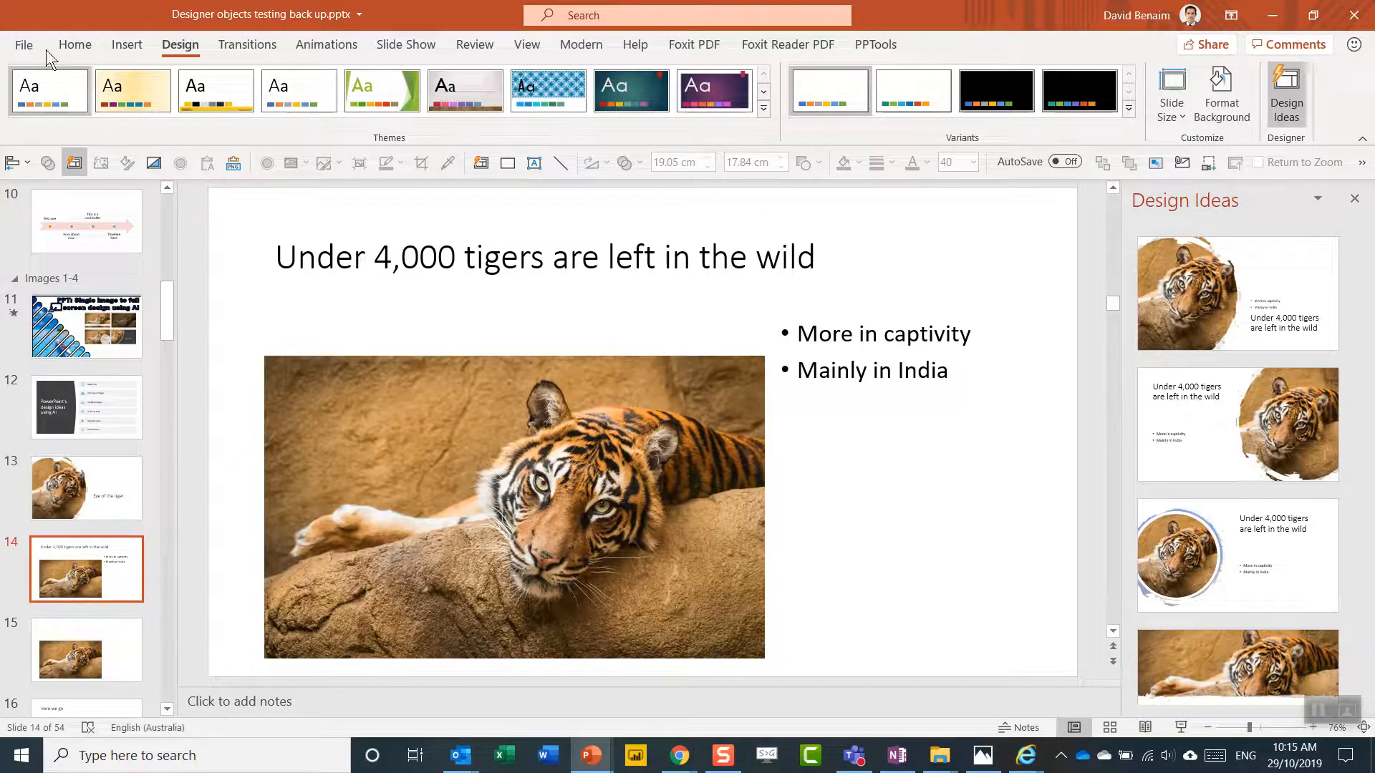
left_click(74, 44)
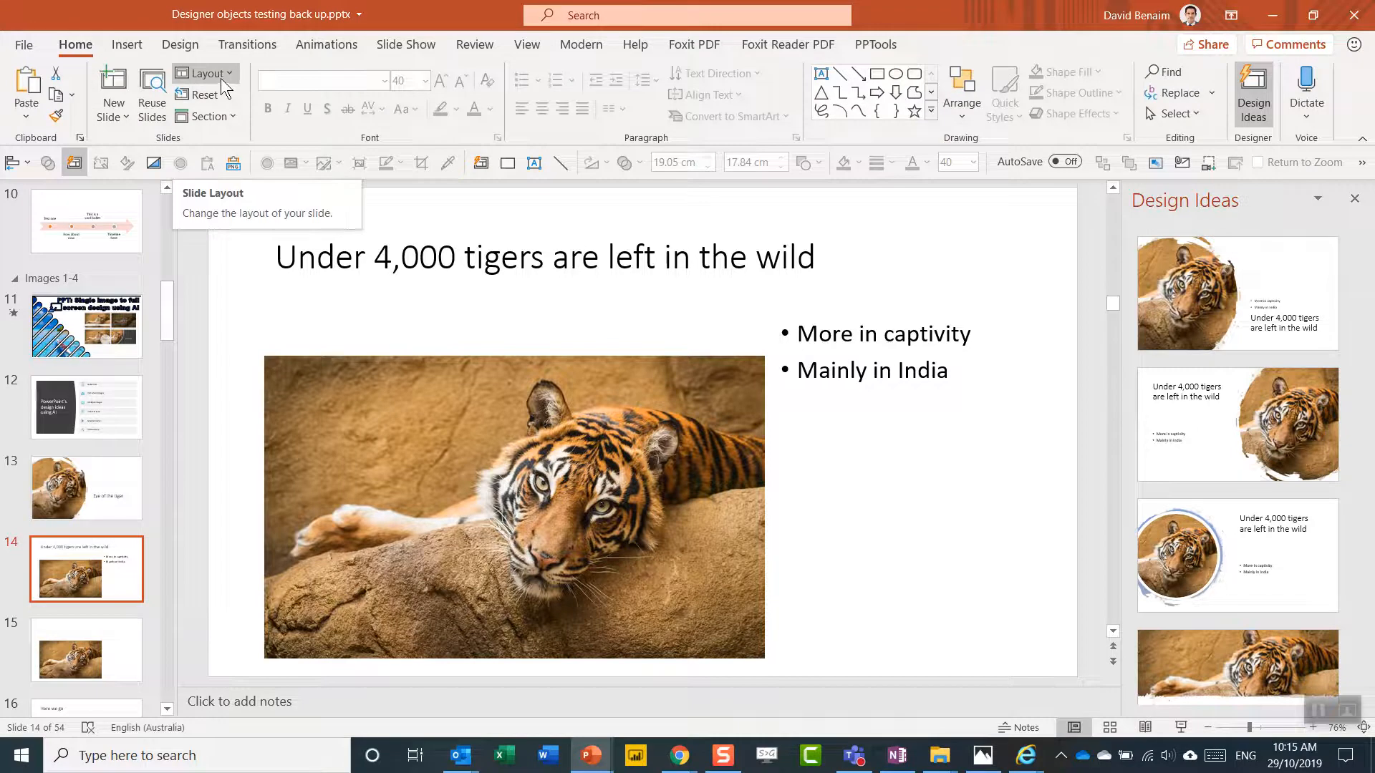
left_click(204, 73)
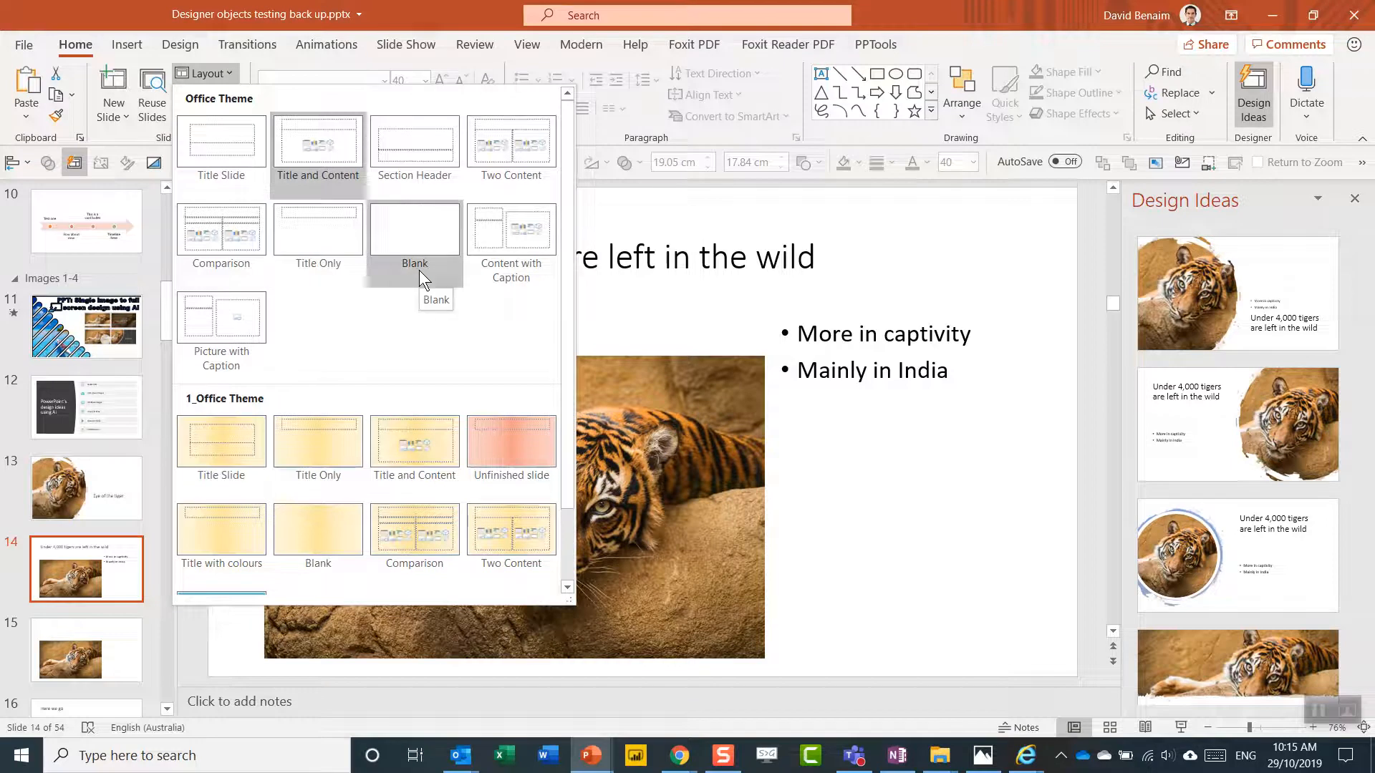
mouse_move(255, 167)
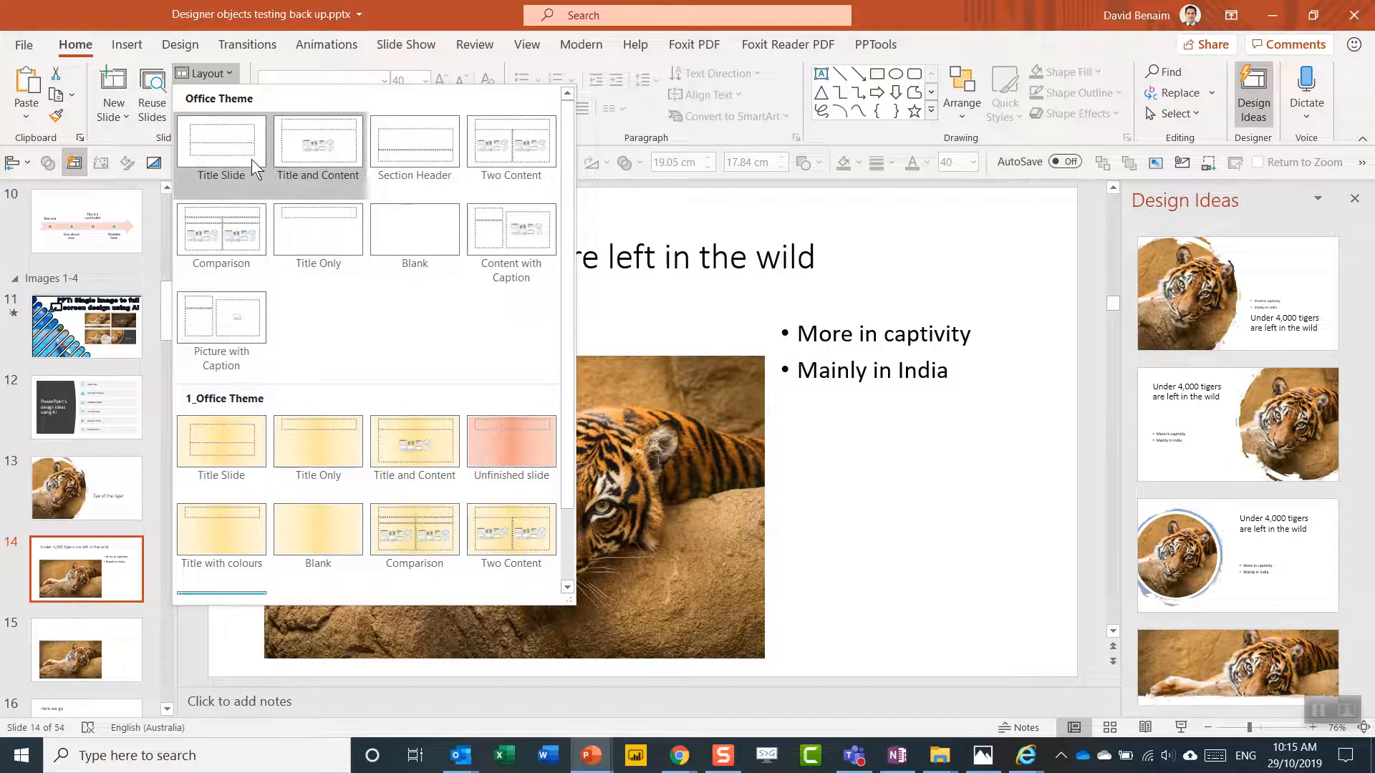
mouse_move(437, 194)
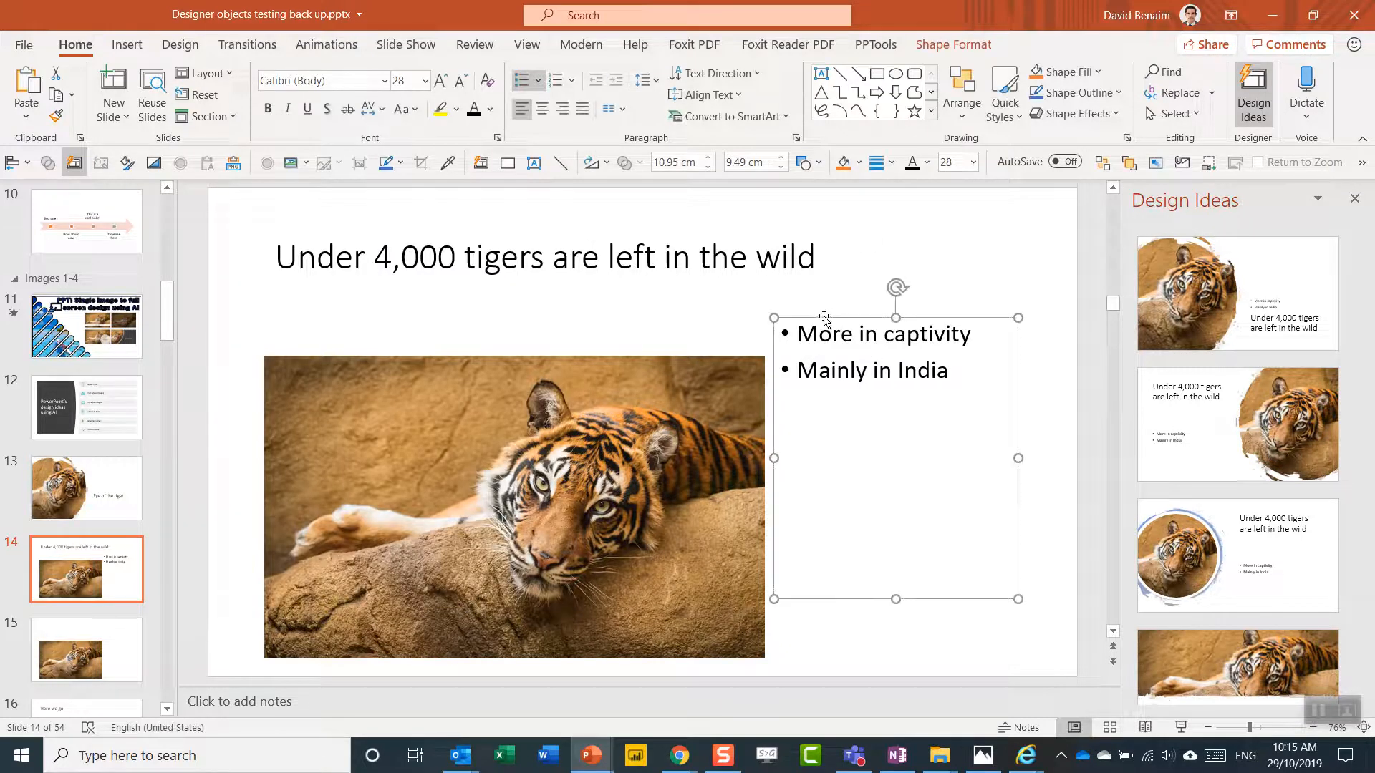
left_click(205, 73)
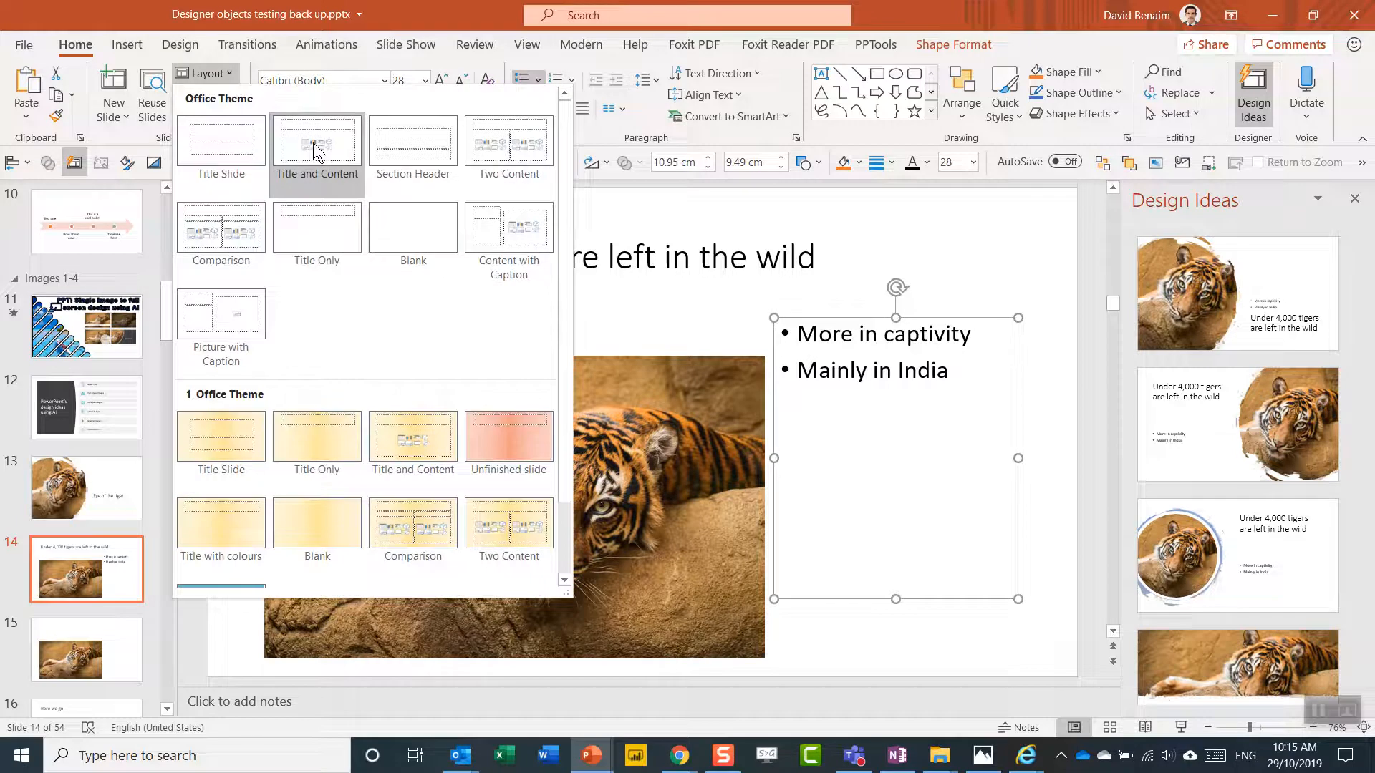
left_click(266, 15)
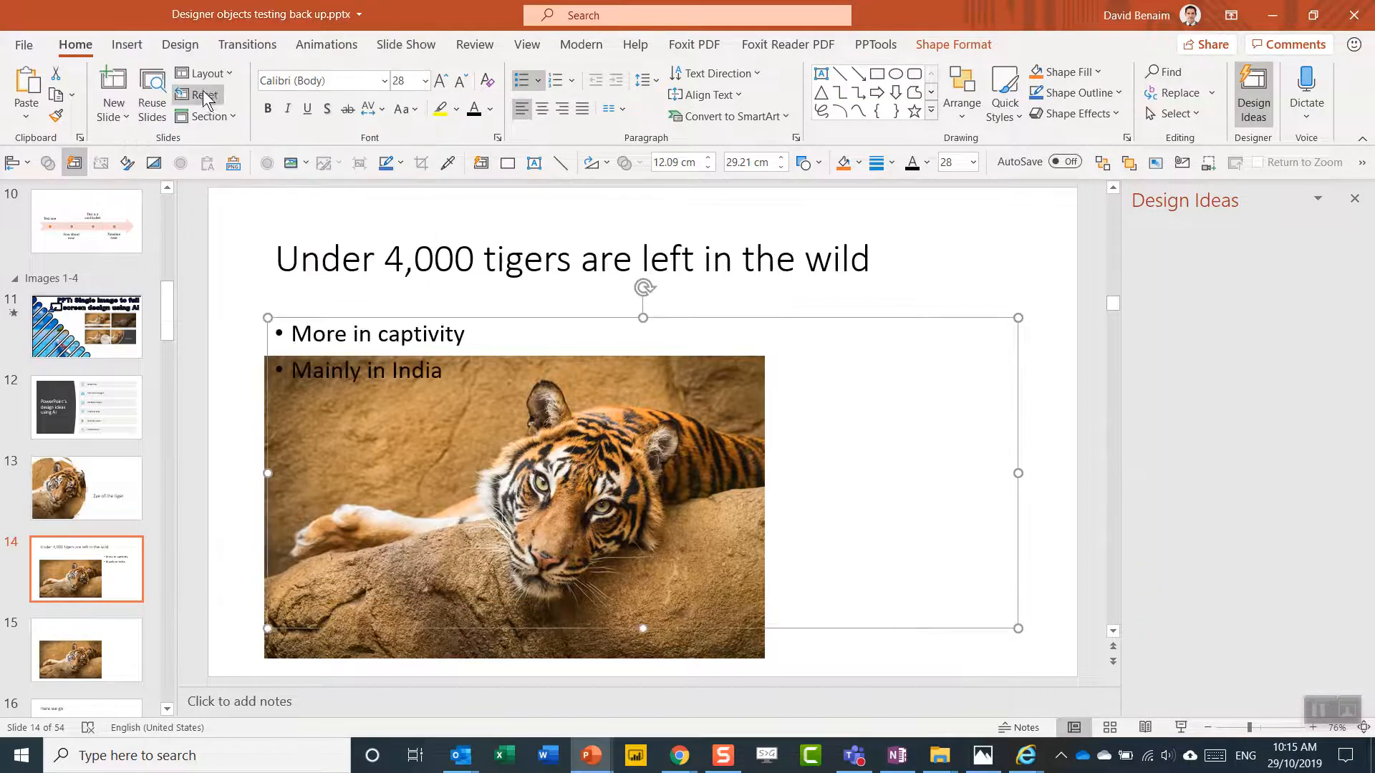
left_click(1252, 95)
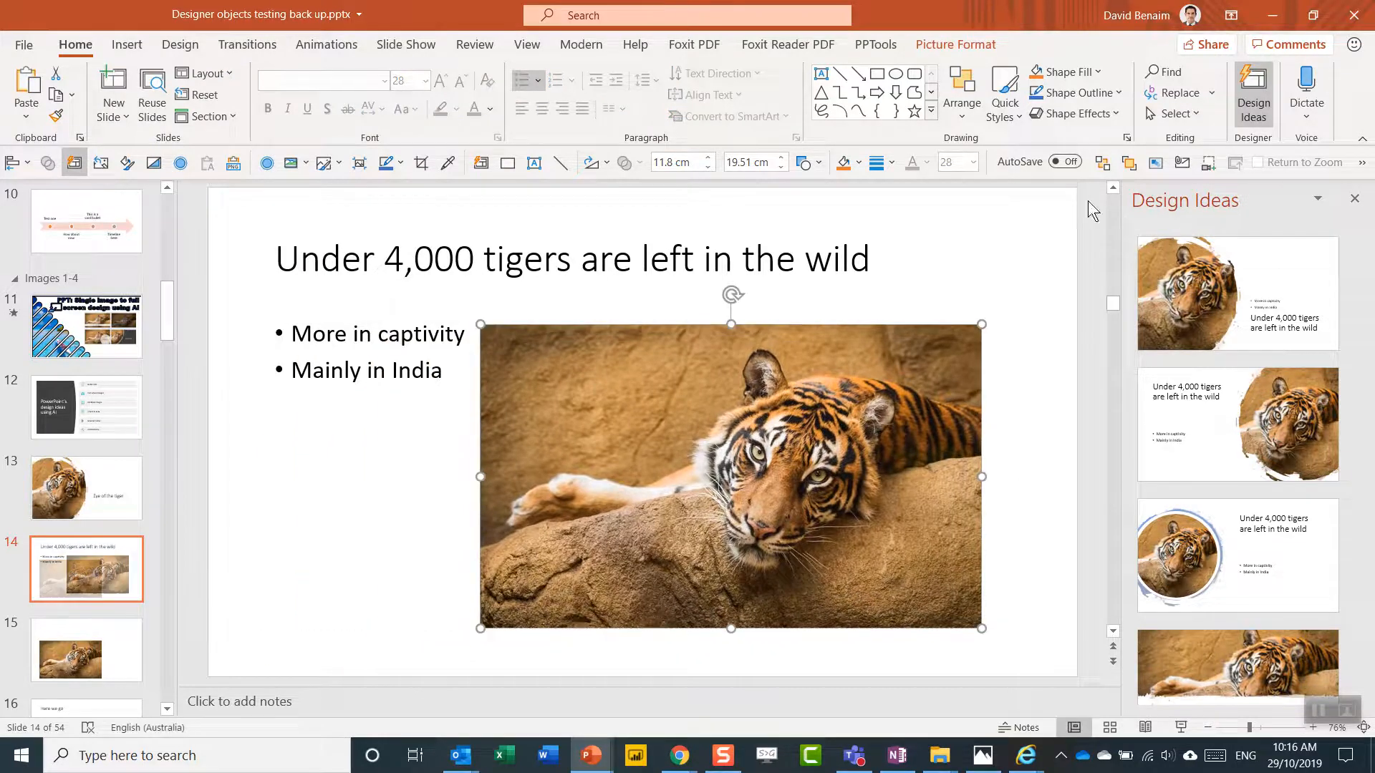
- Cycle through Designer suggestions and settle on the split tiger photo, brown title panel and dark bullet panel
left_click(1237, 424)
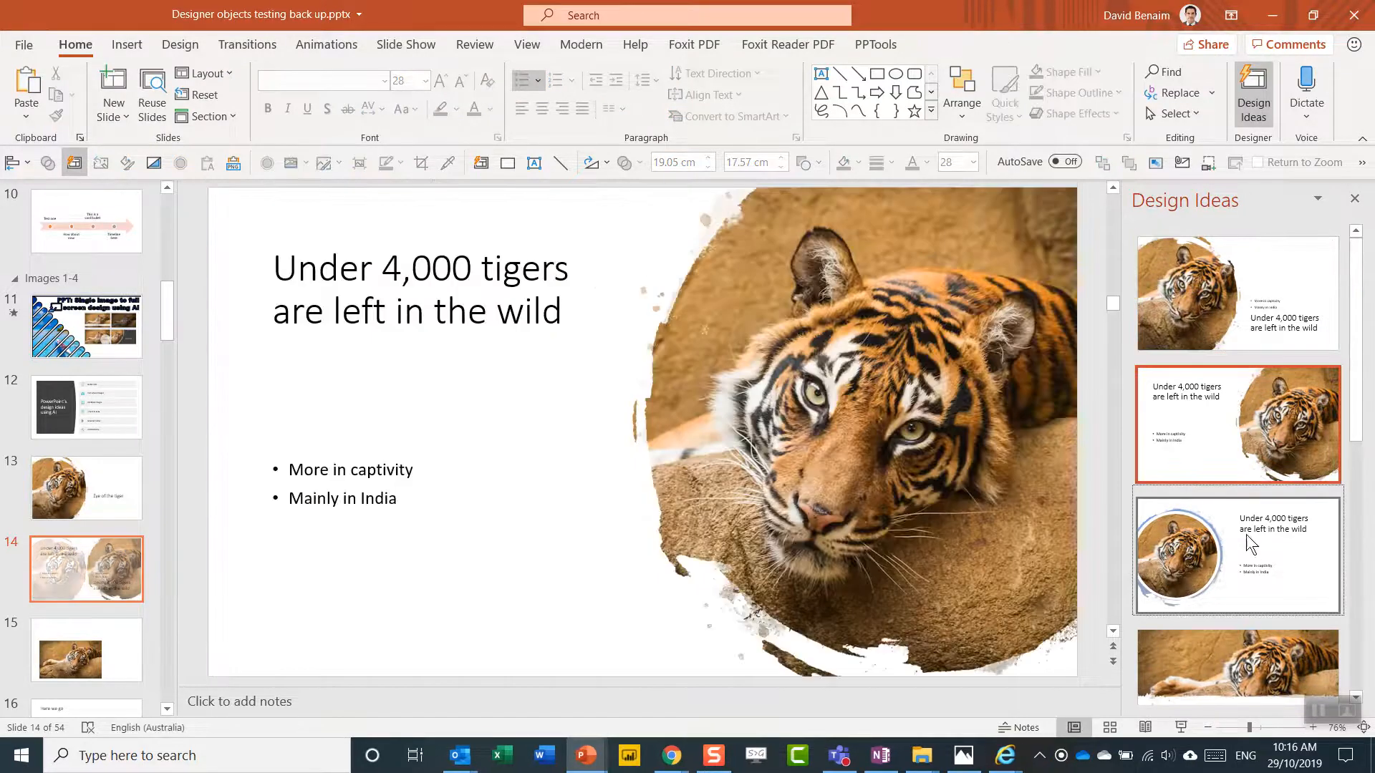
left_click(1237, 645)
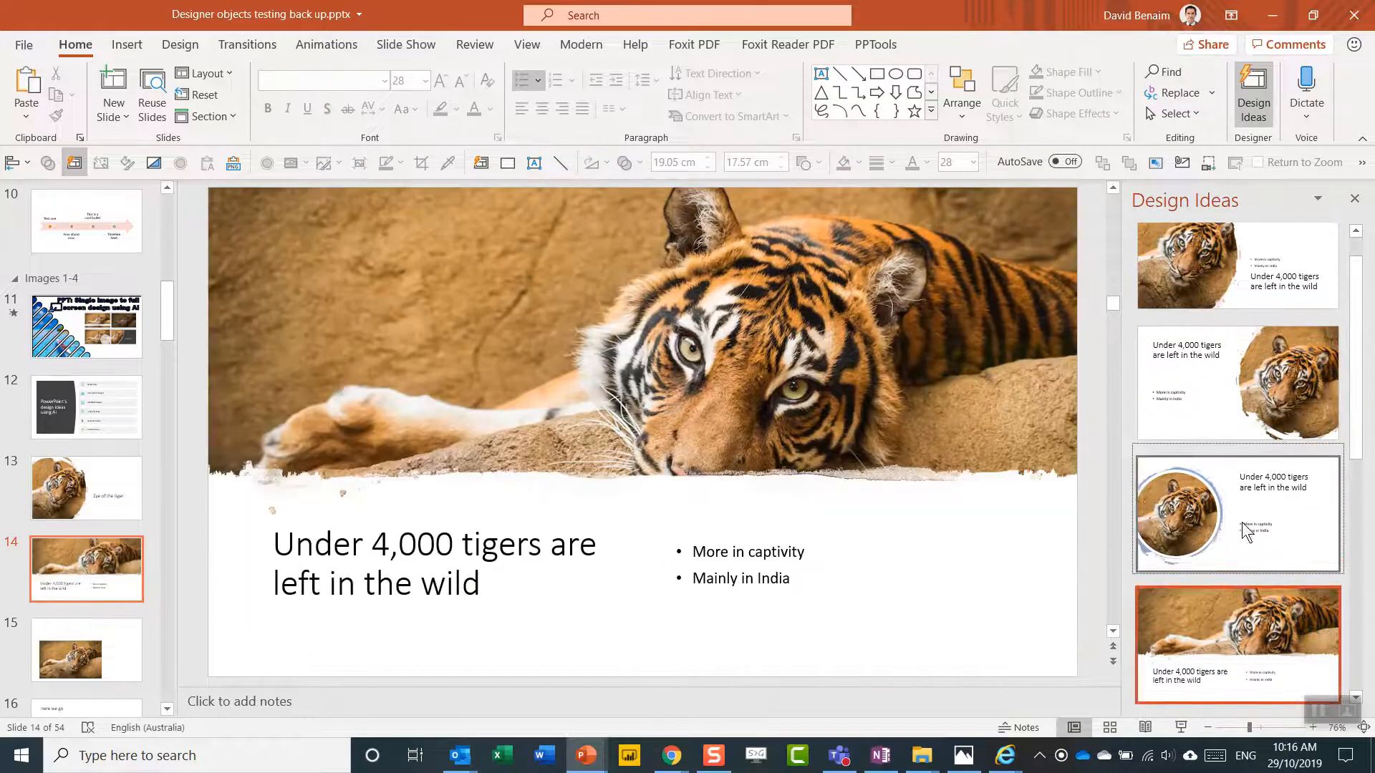
left_click(1236, 513)
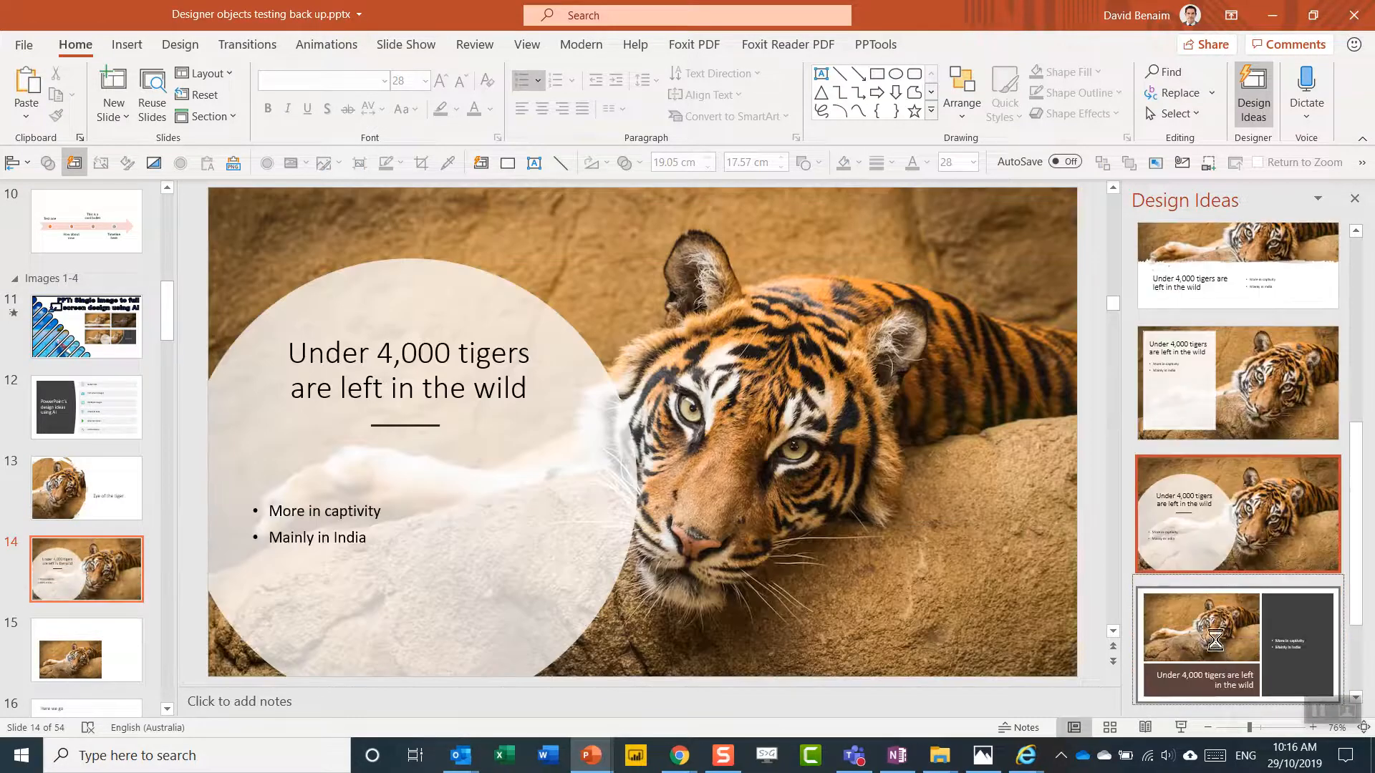
left_click(1237, 644)
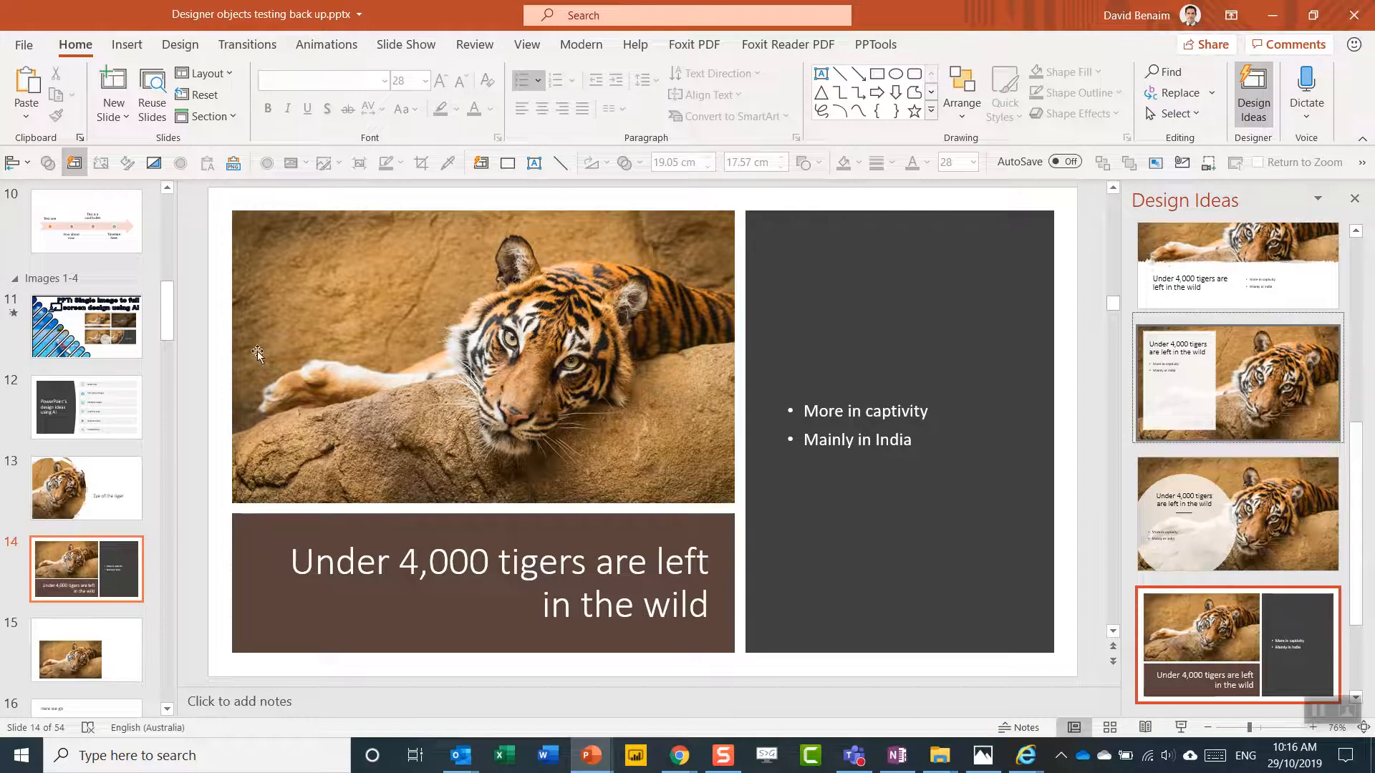
left_click(205, 73)
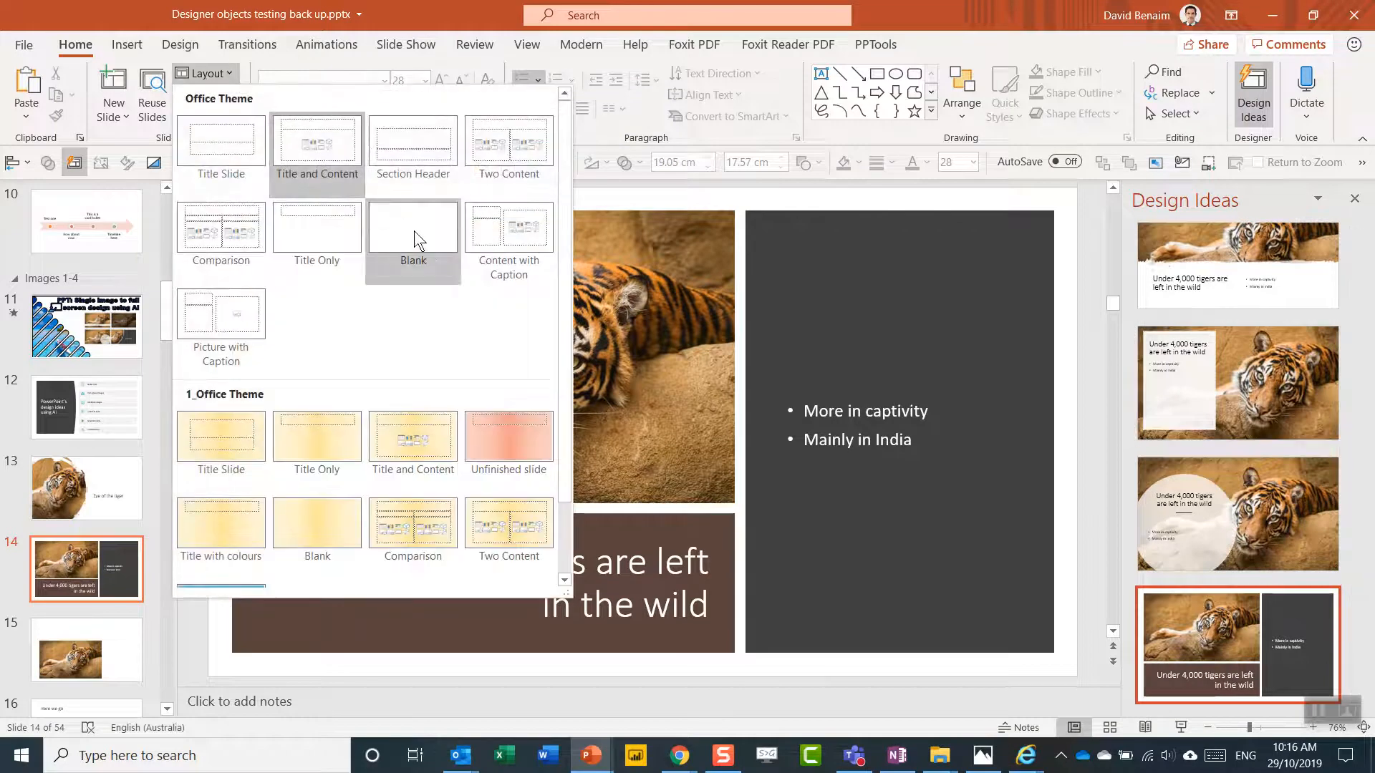
mouse_move(132, 587)
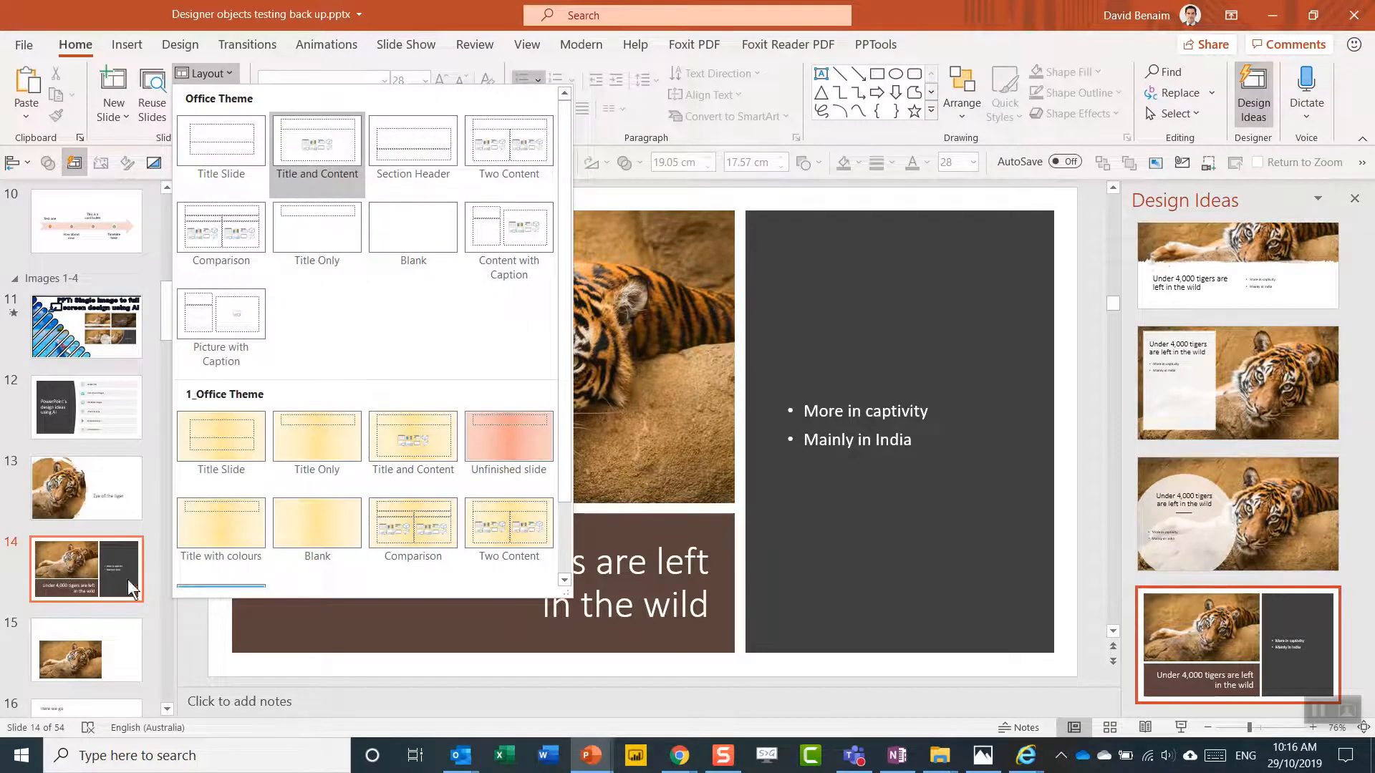
- On slide 15, try framed, hexagon-cropped and curved-edge photo designs
left_click(86, 650)
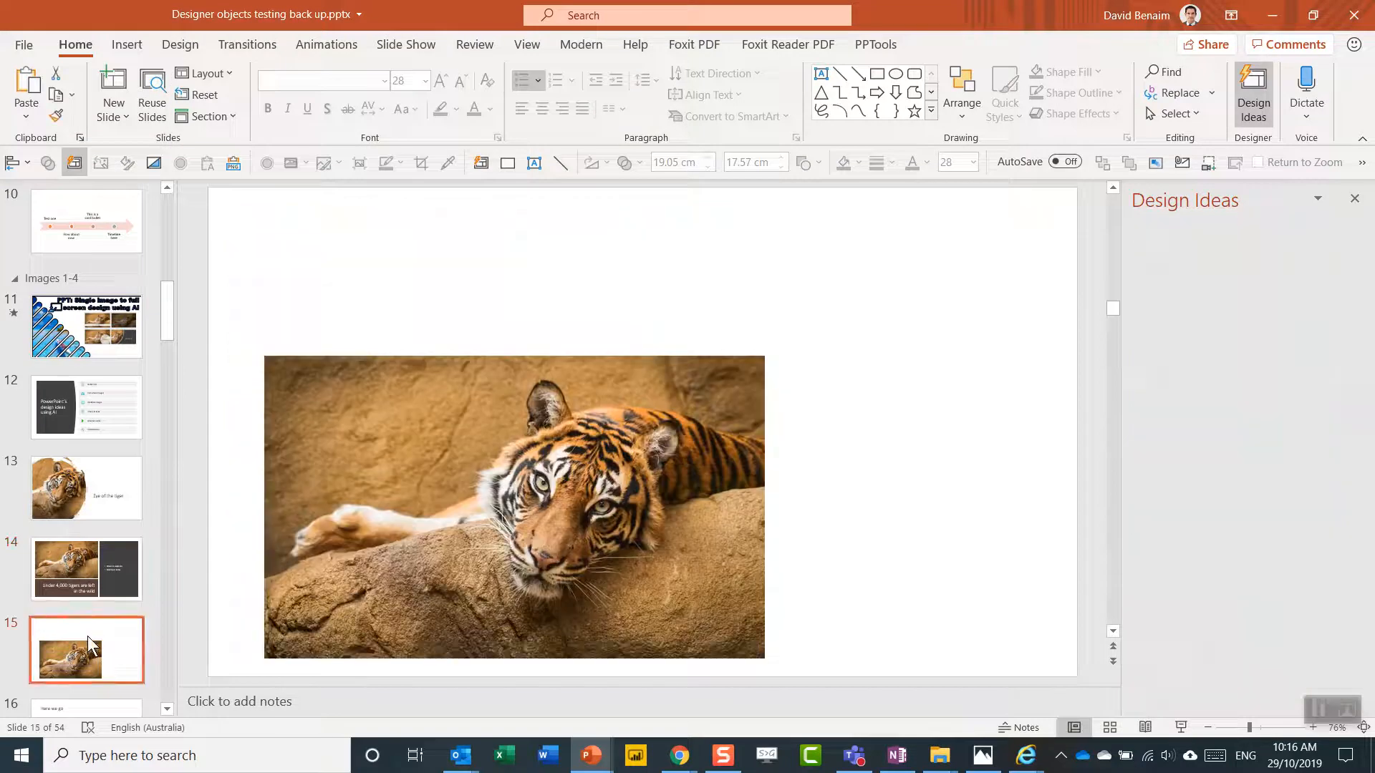
left_click(513, 507)
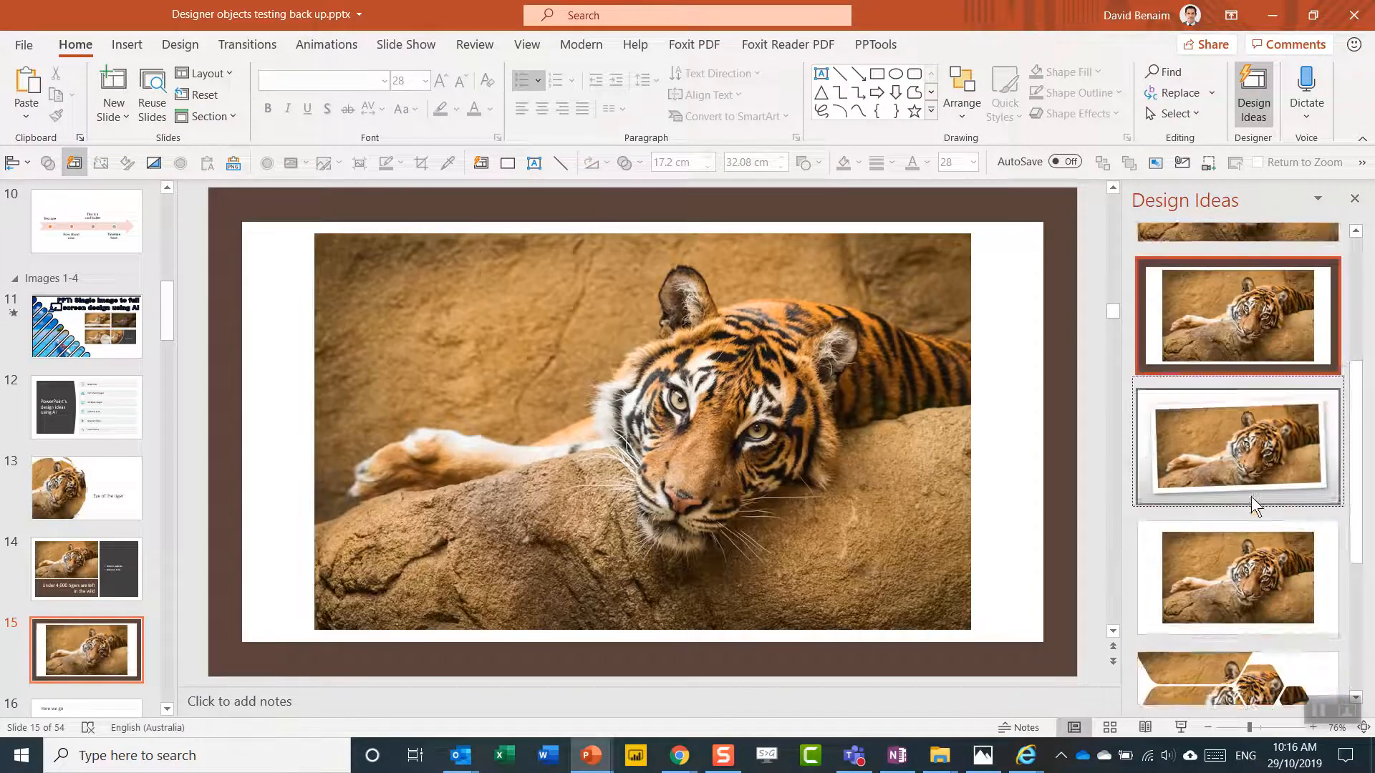
left_click(1237, 489)
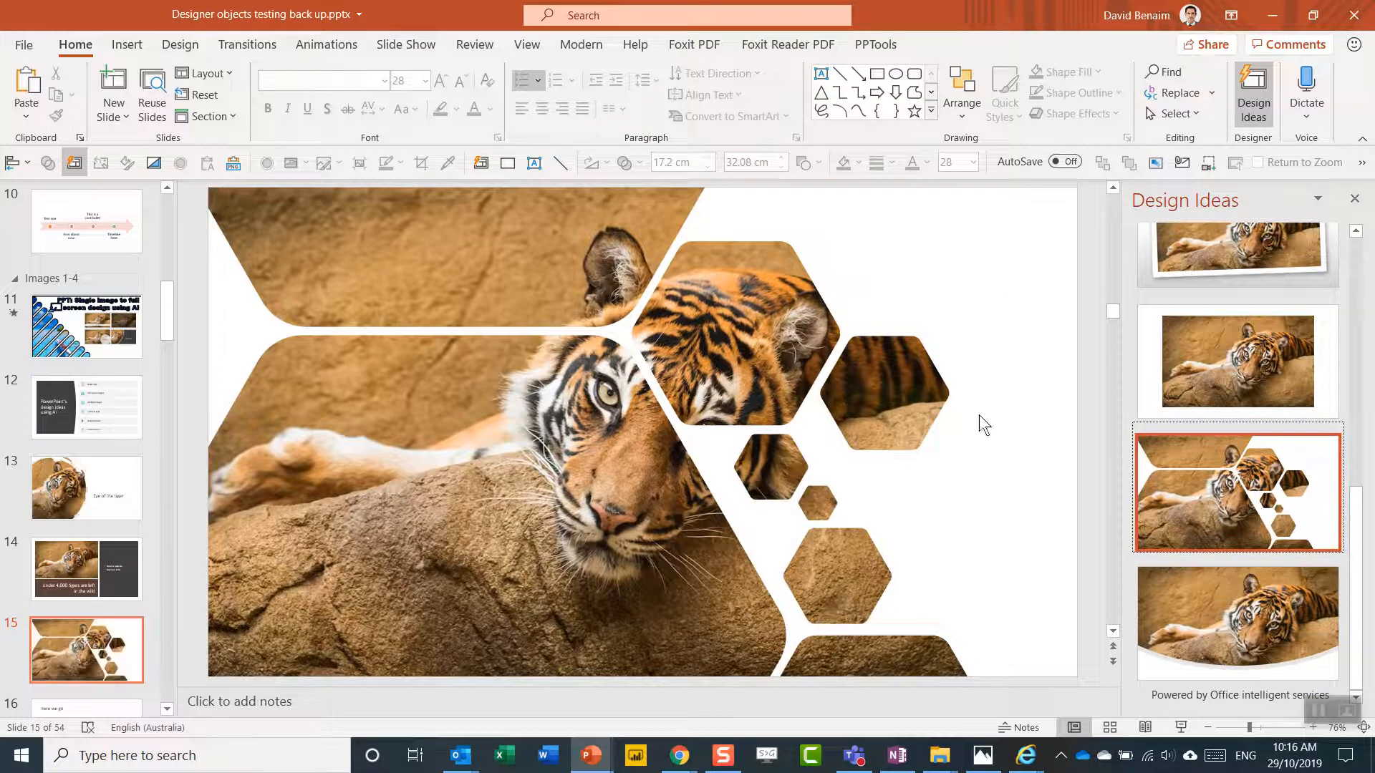
left_click(666, 583)
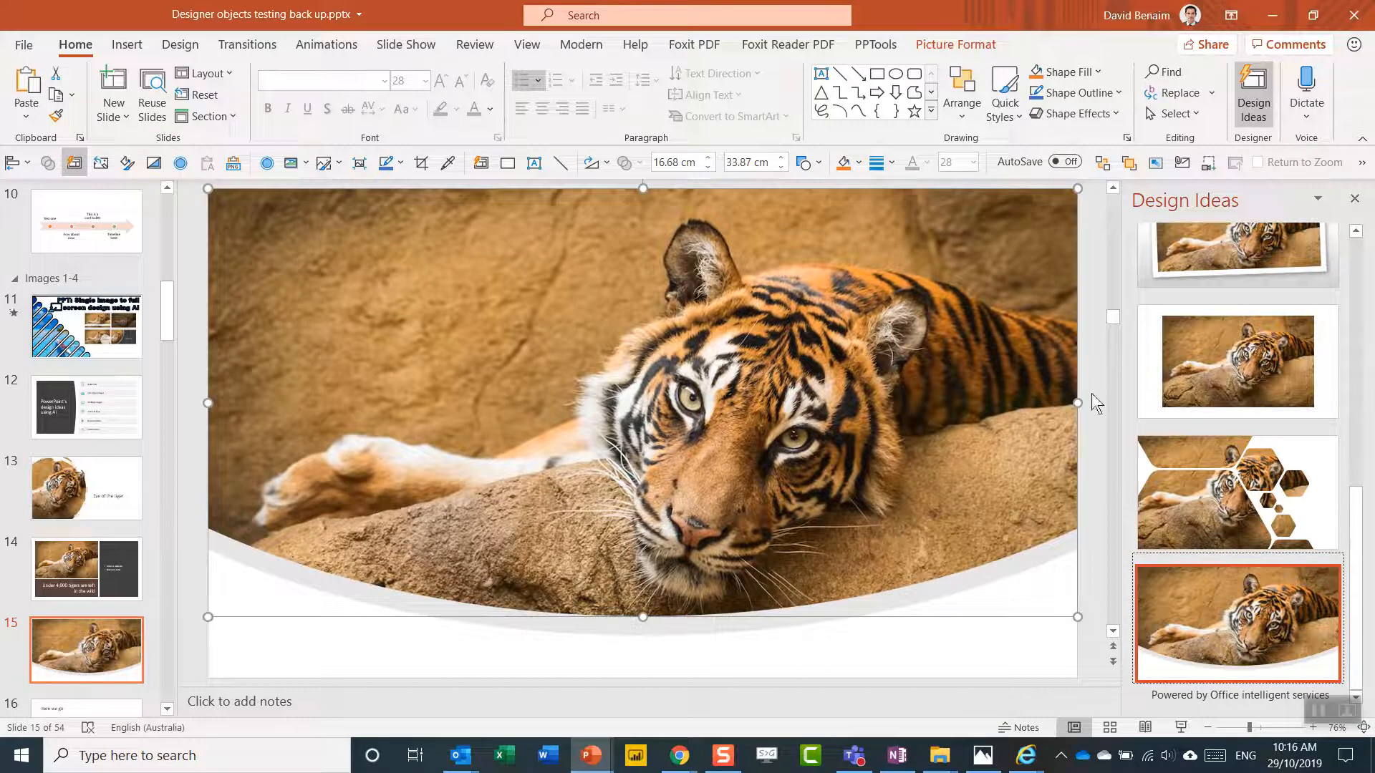
- Try the torn-edge circle design, then settle on the hexagon-cropped full-slide tiger photo
scroll("up", 3)
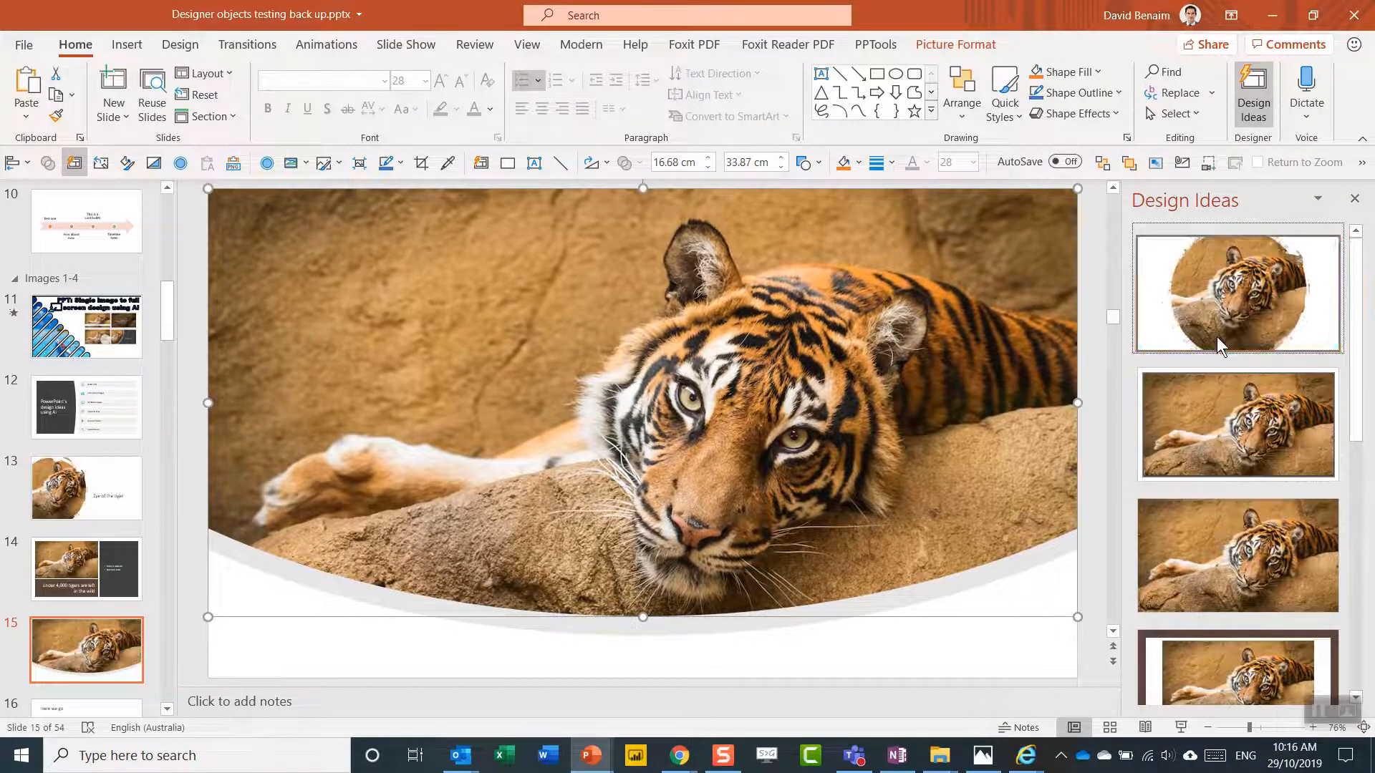
left_click(1236, 293)
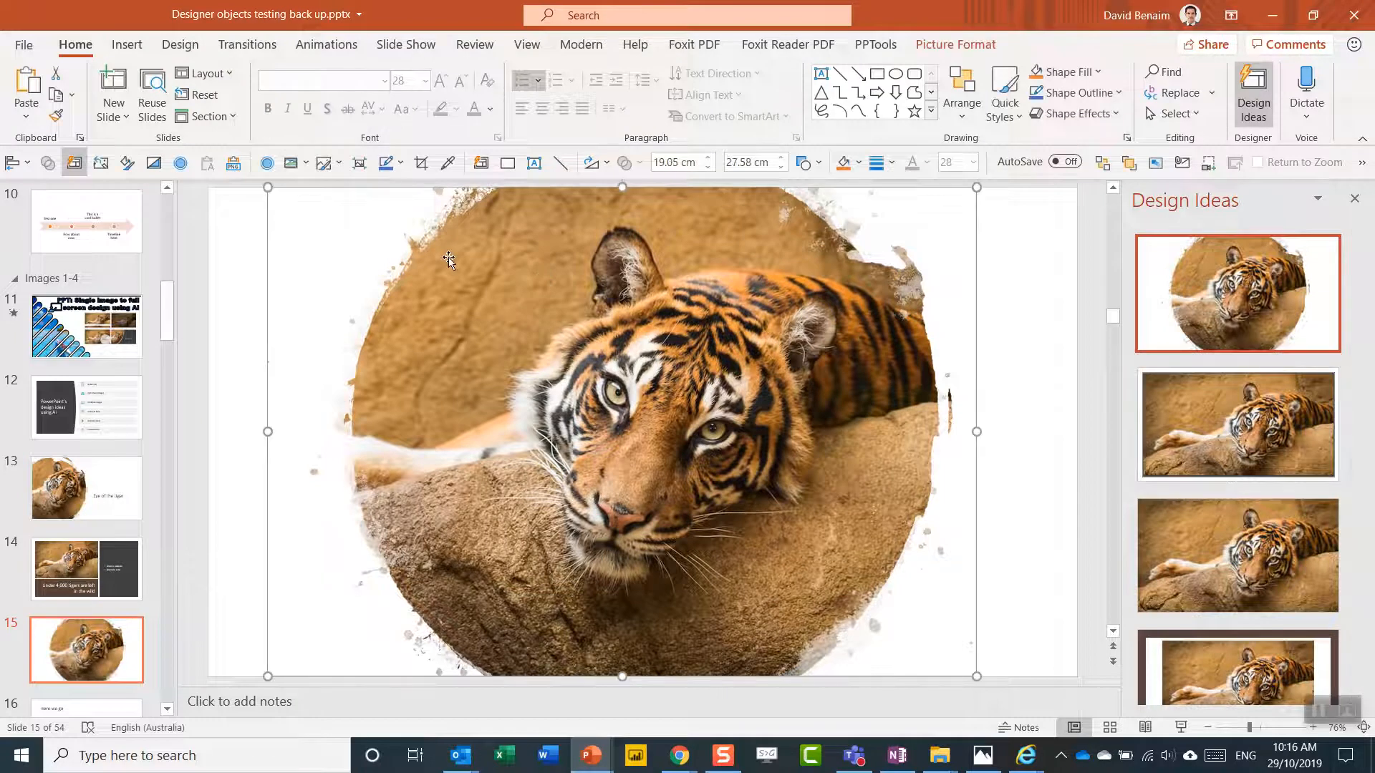
scroll("down", 3)
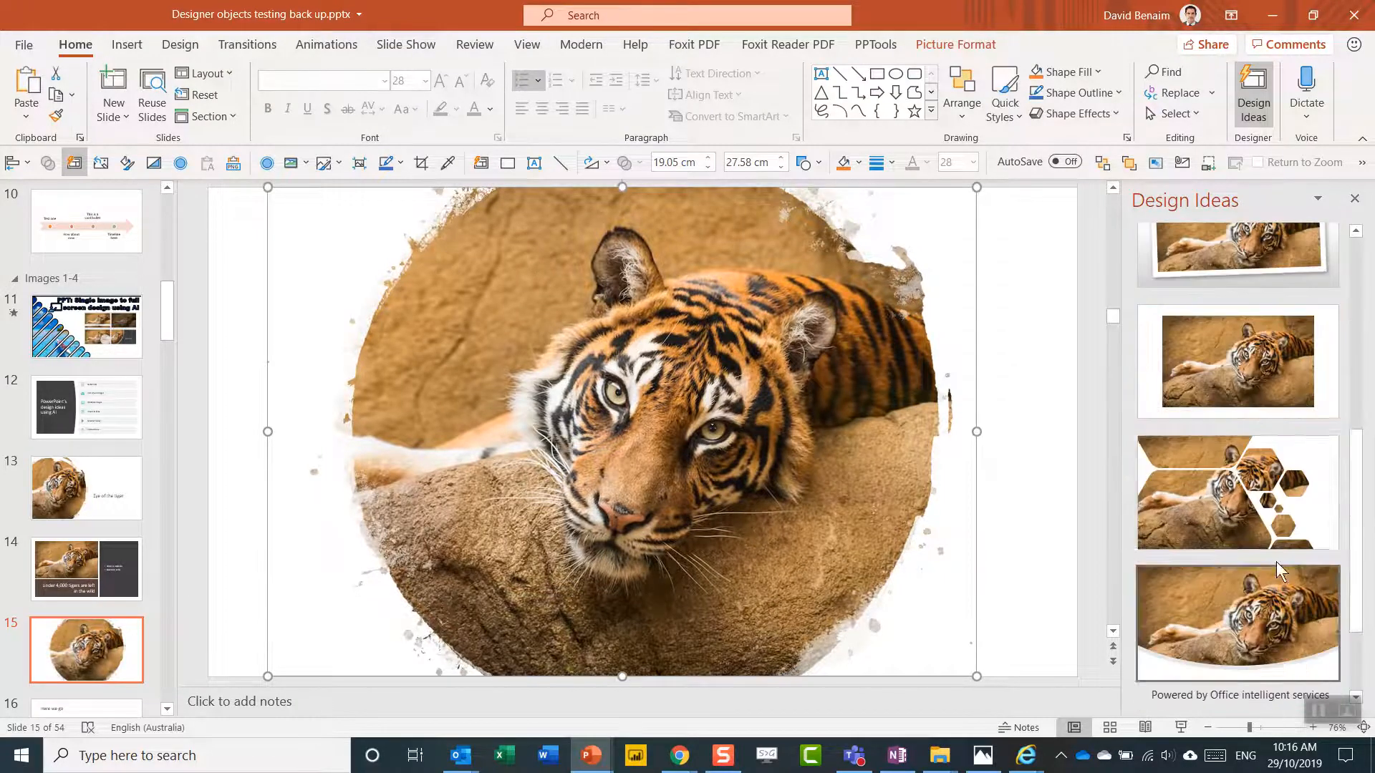
left_click(1237, 491)
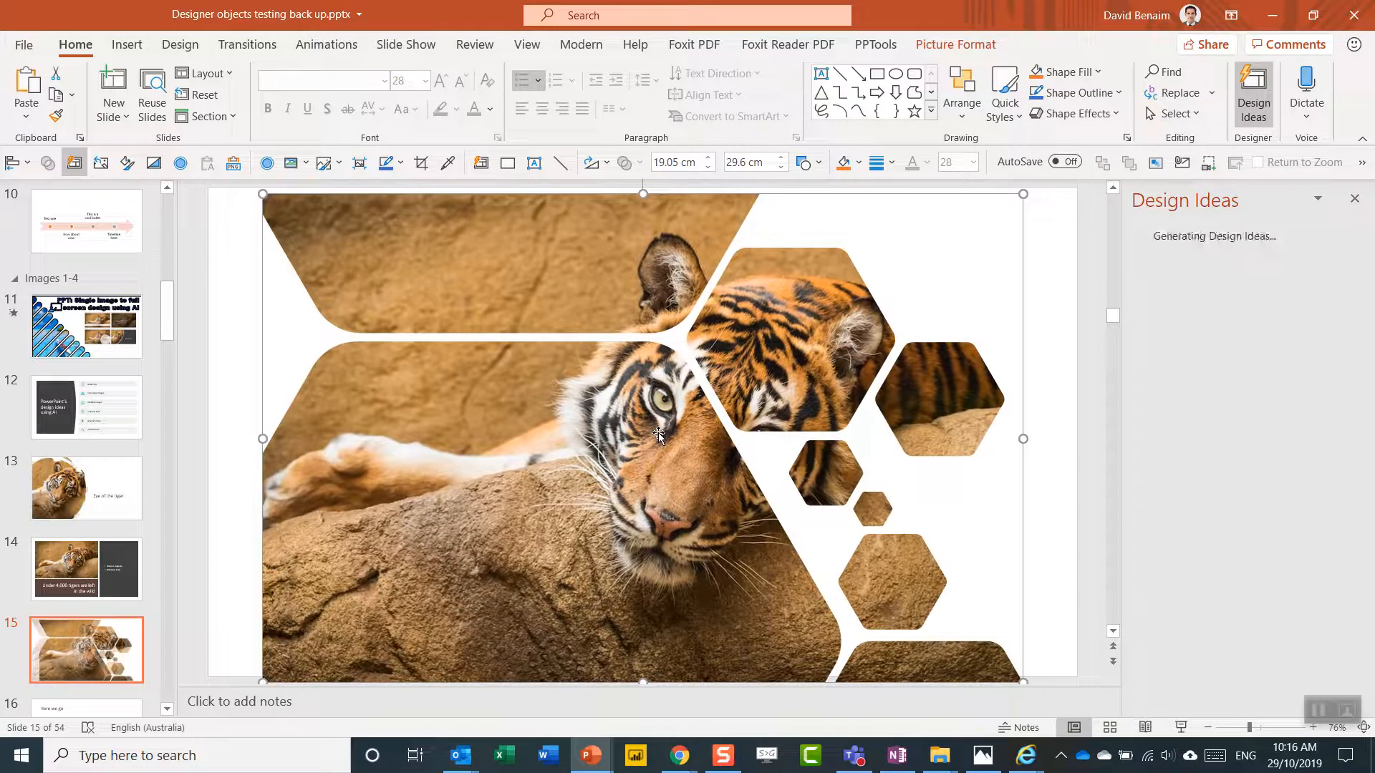